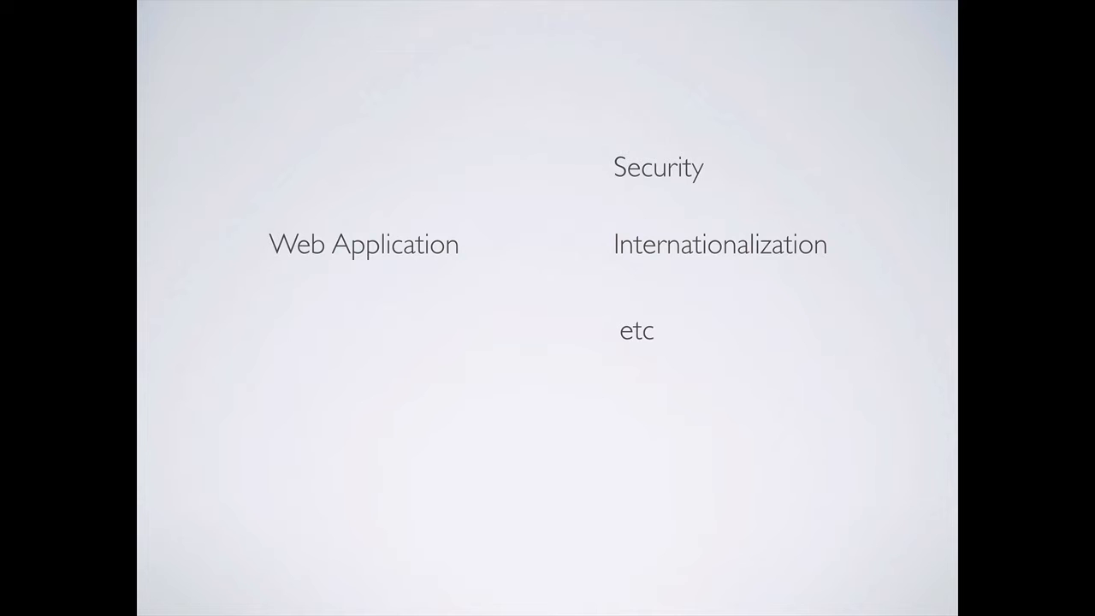
mouse_move(1012, 411)
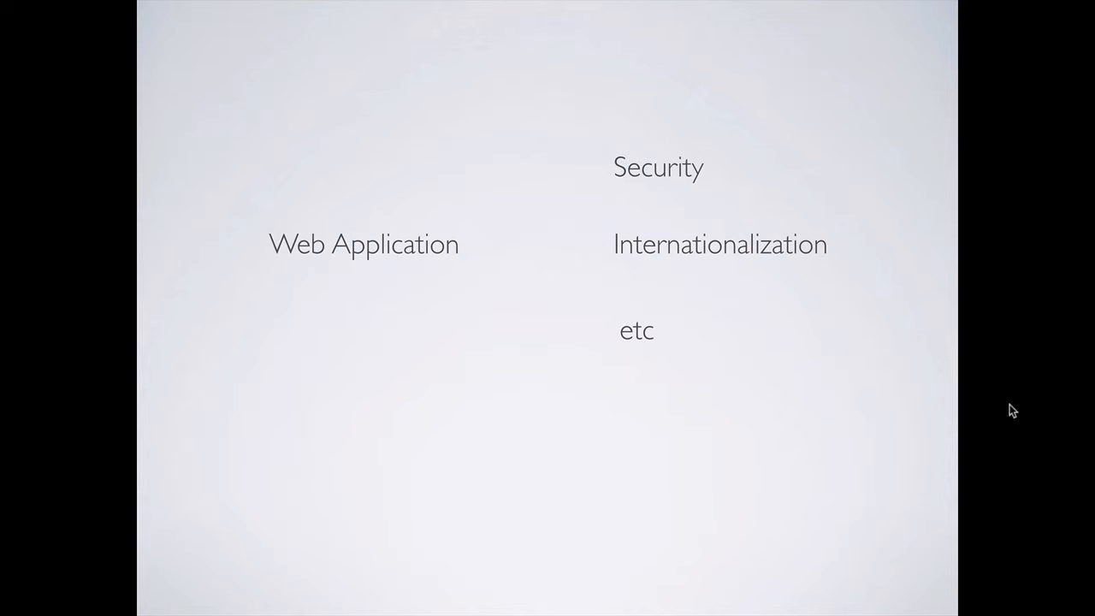
mouse_move(905, 383)
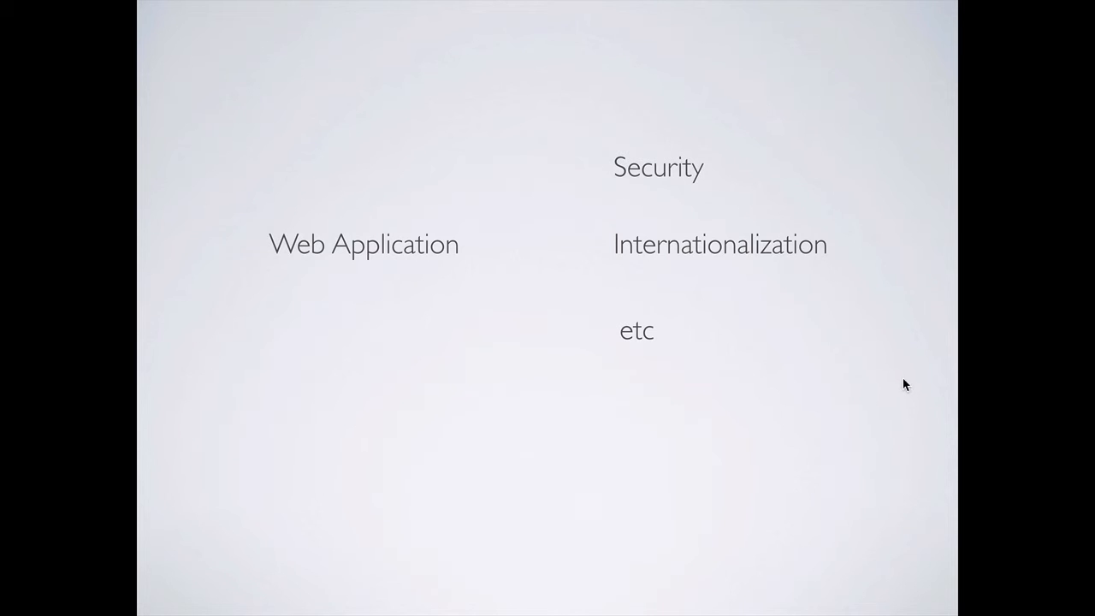
mouse_move(715, 335)
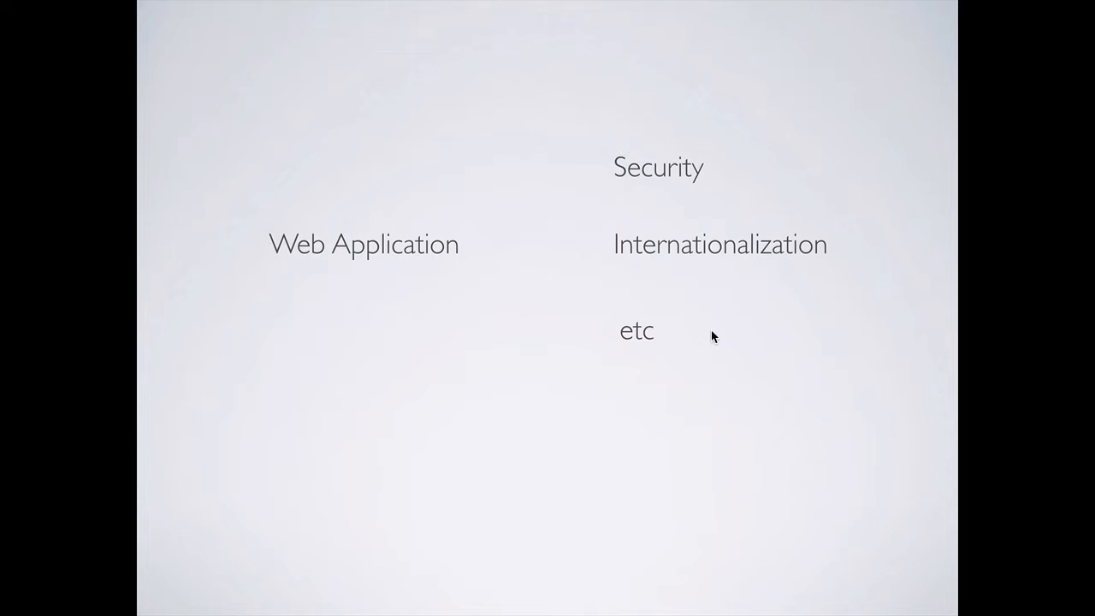
mouse_move(717, 397)
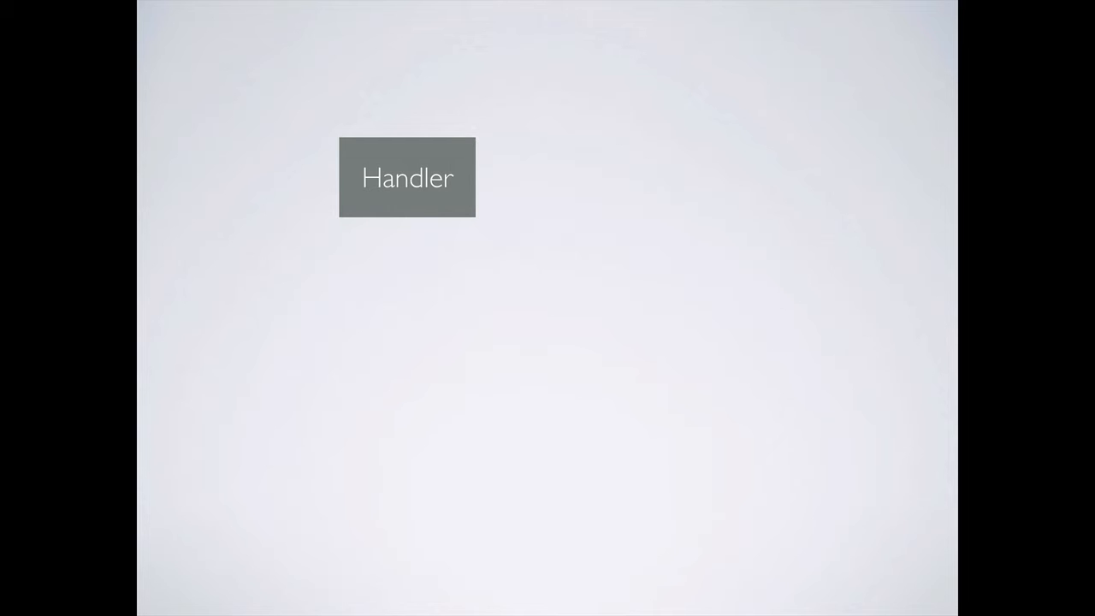
mouse_move(449, 264)
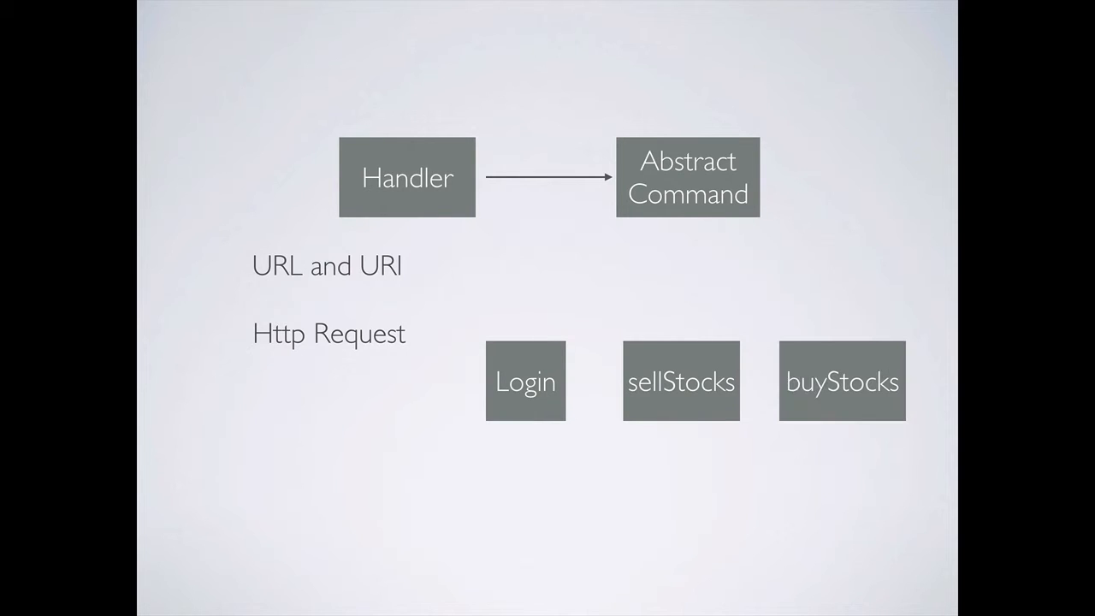
mouse_move(752, 482)
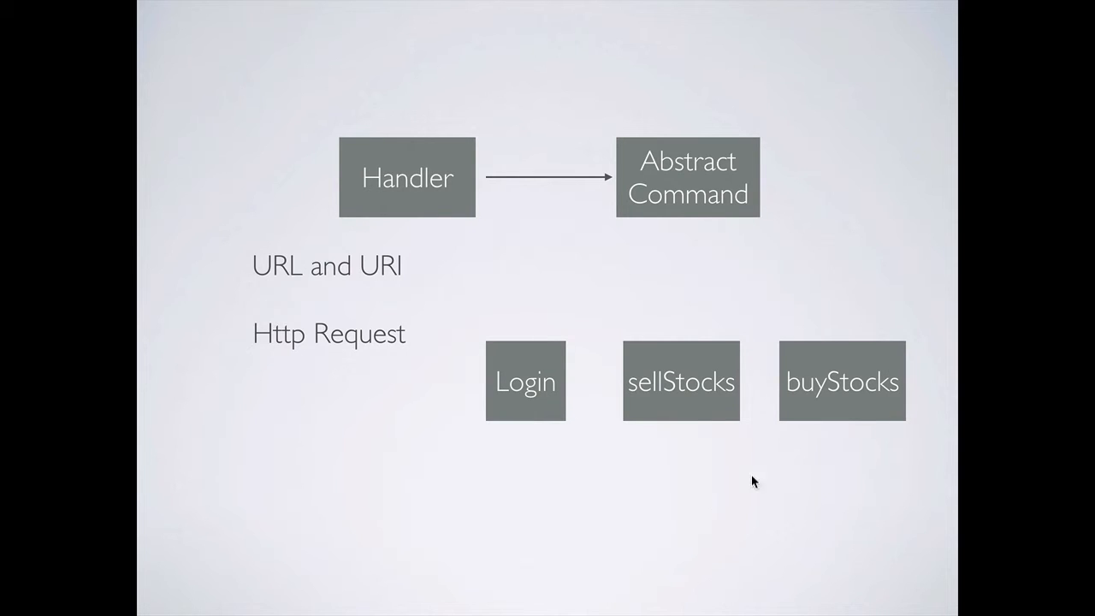
mouse_move(563, 412)
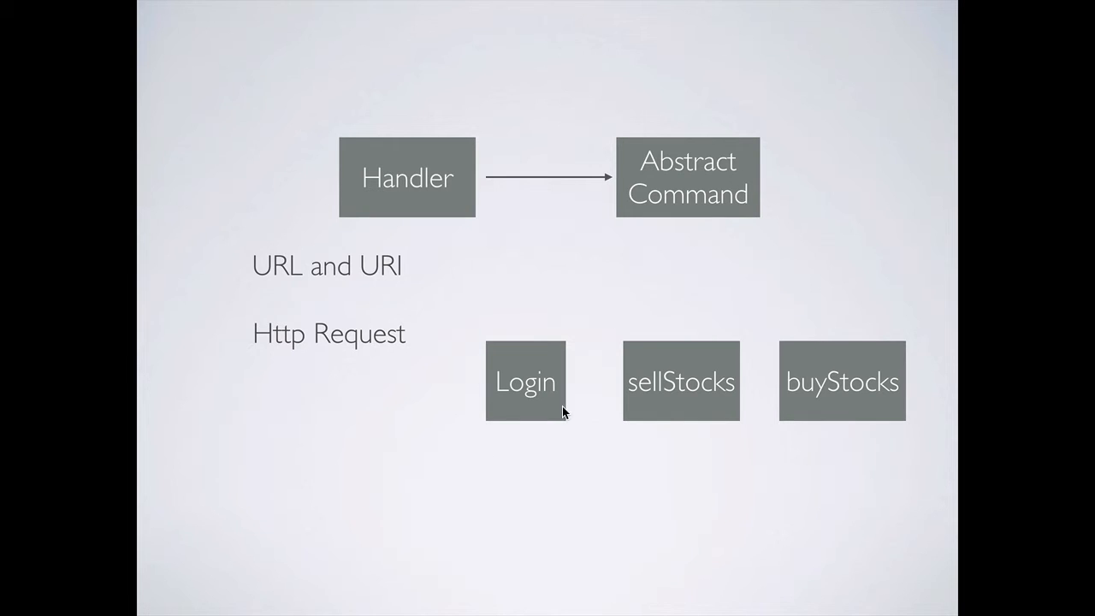
mouse_move(698, 464)
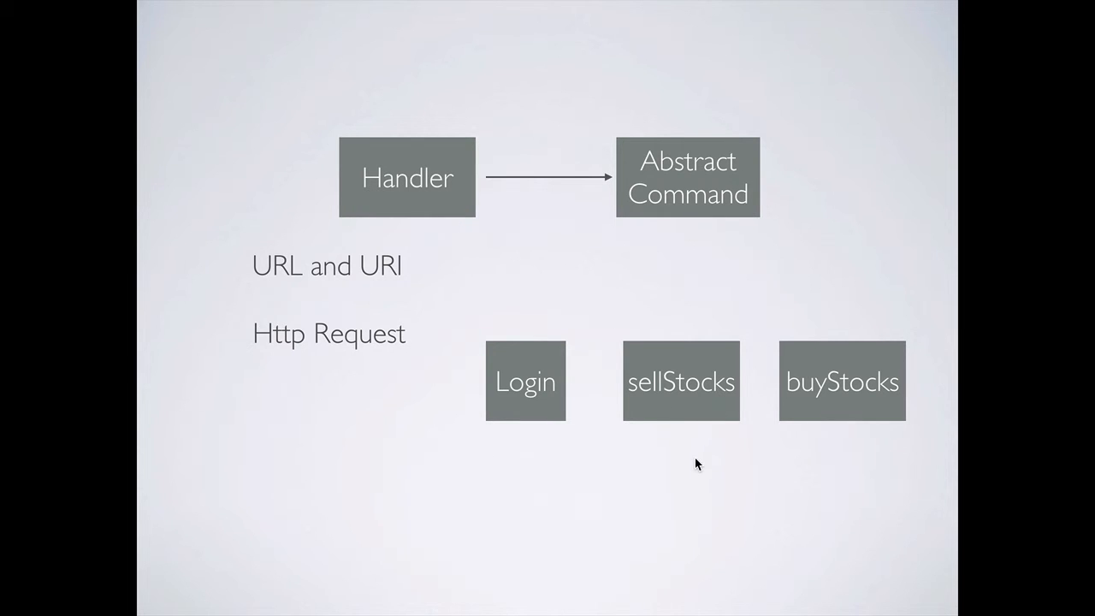
mouse_move(893, 407)
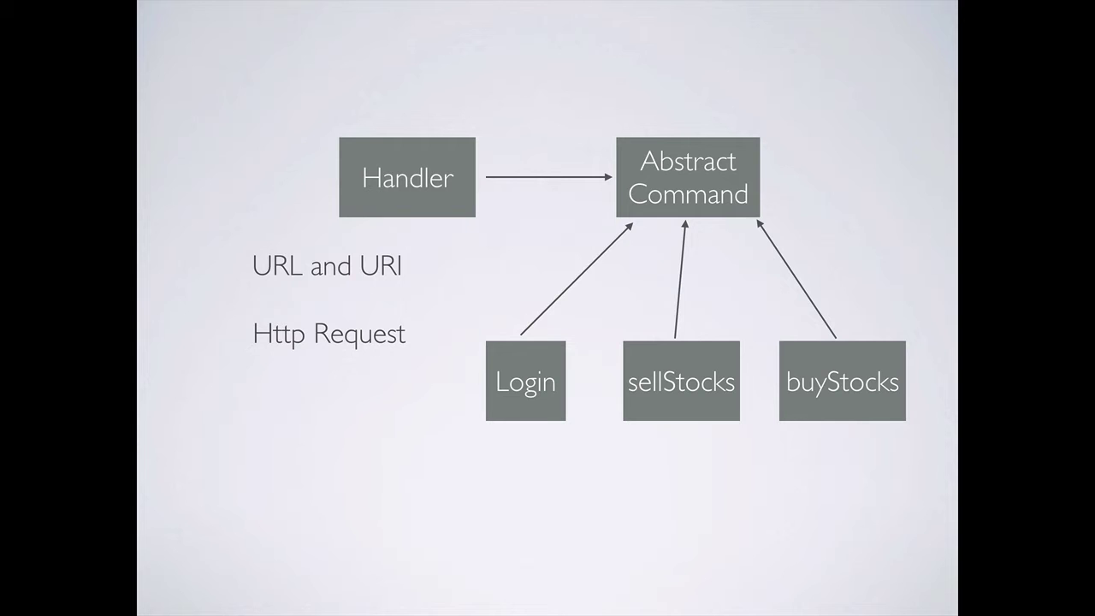
mouse_move(469, 240)
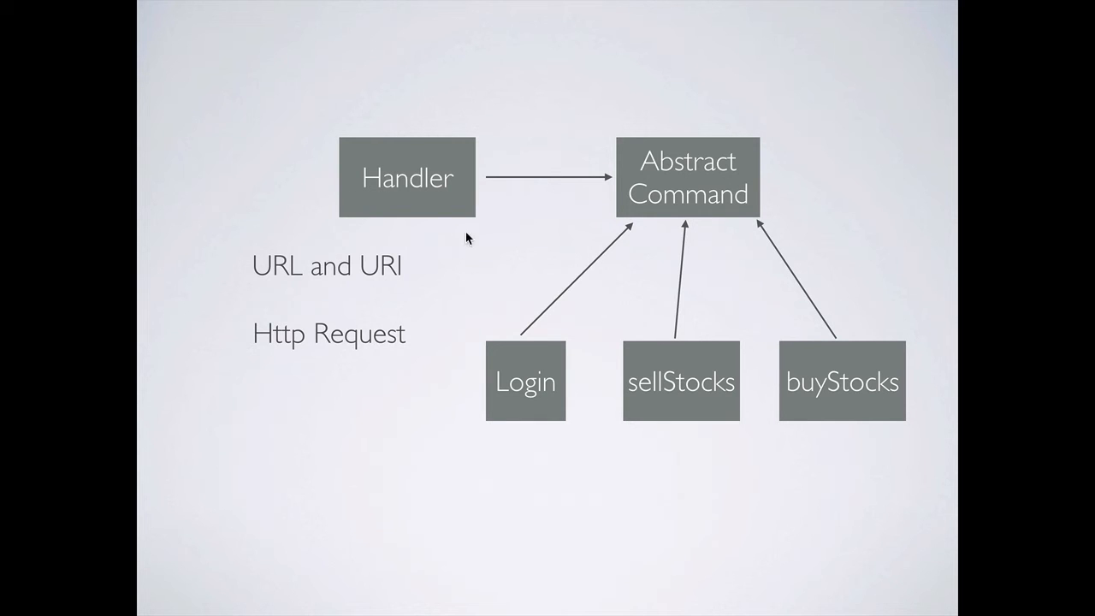
mouse_move(441, 291)
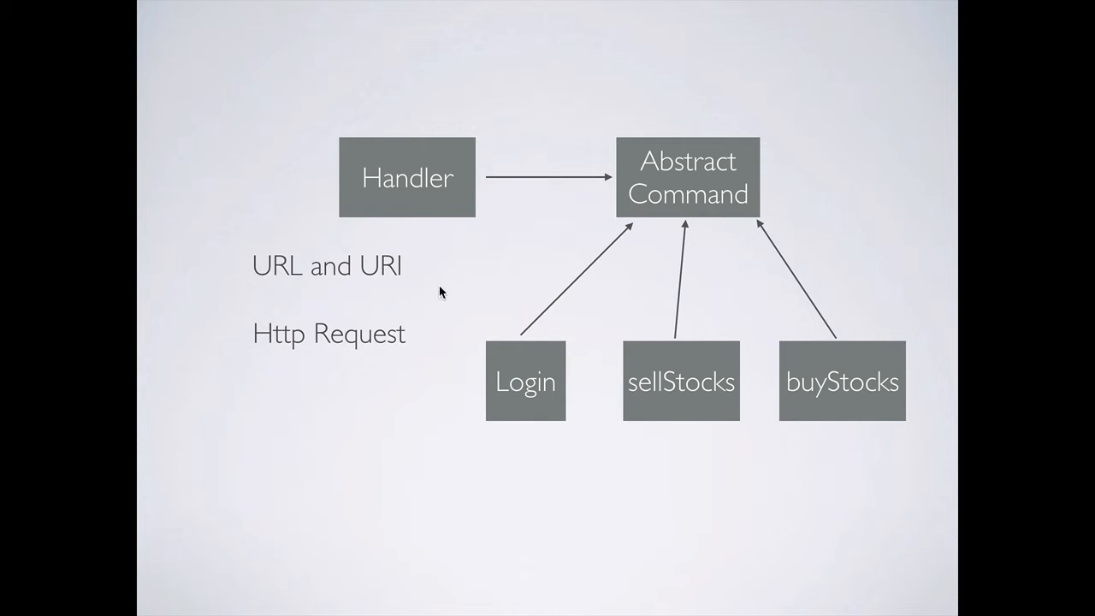
mouse_move(402, 270)
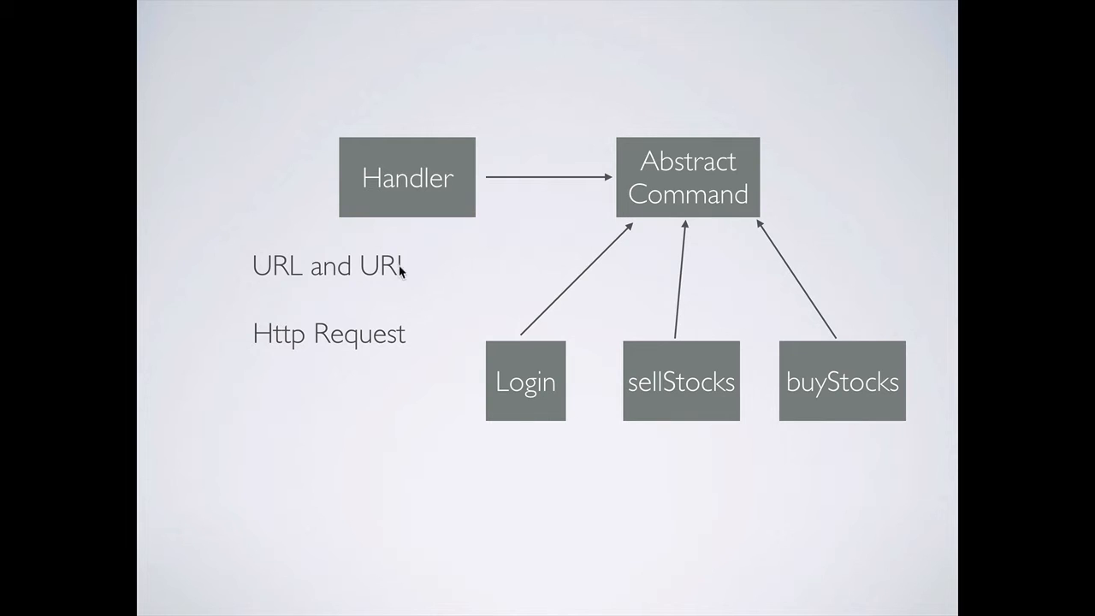
mouse_move(402, 260)
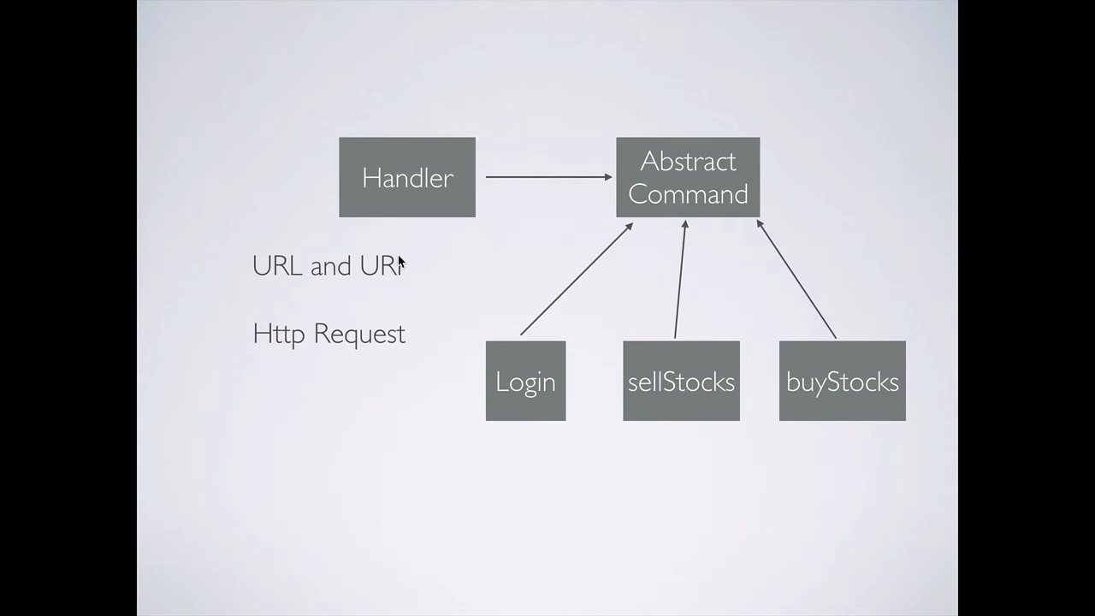
mouse_move(855, 383)
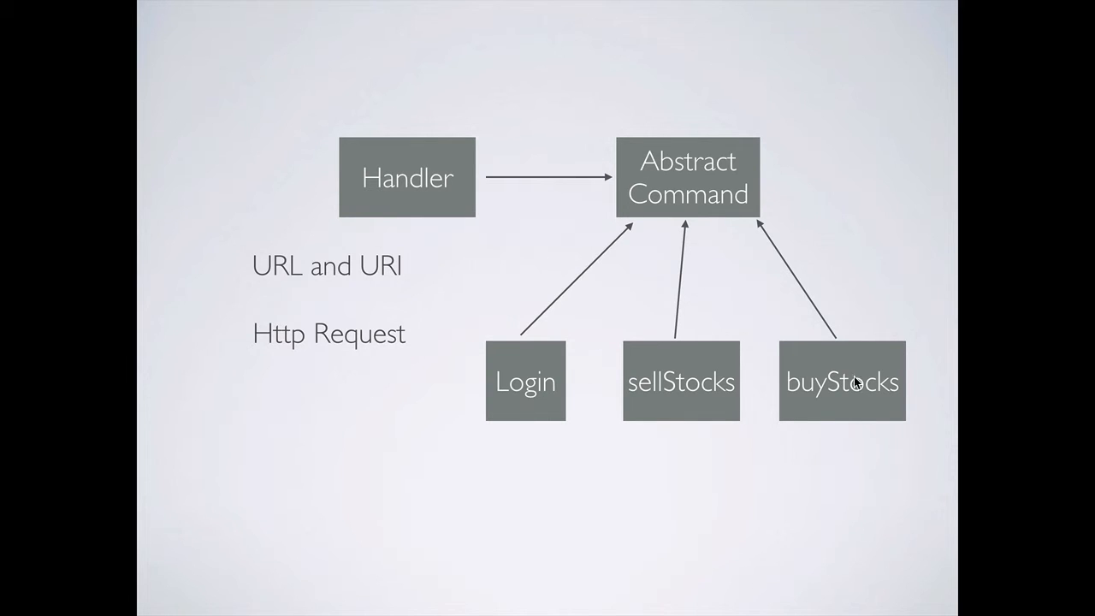
mouse_move(383, 260)
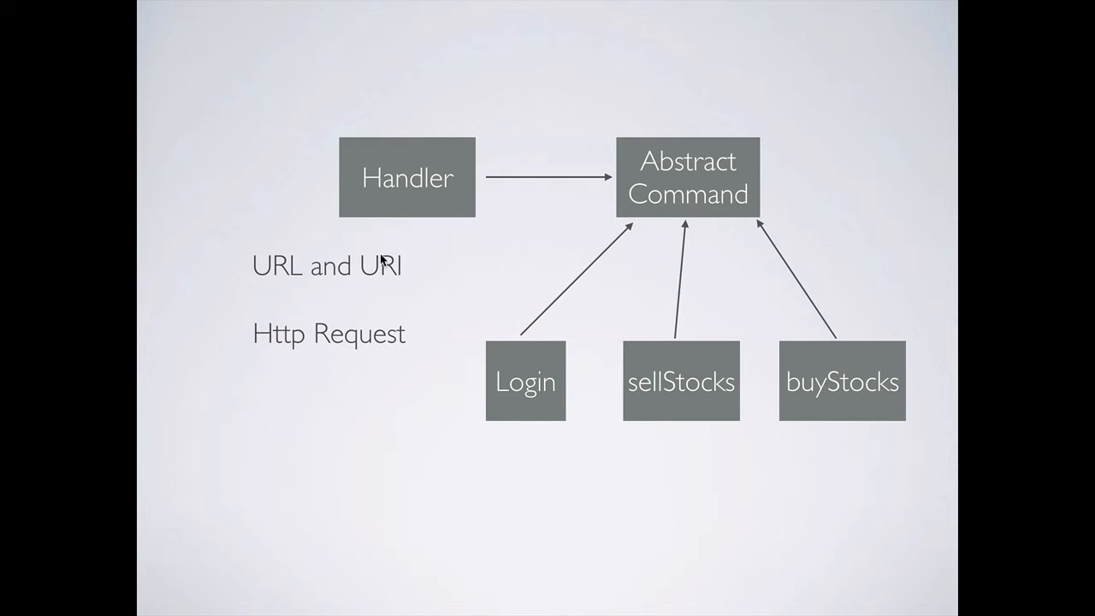
mouse_move(522, 400)
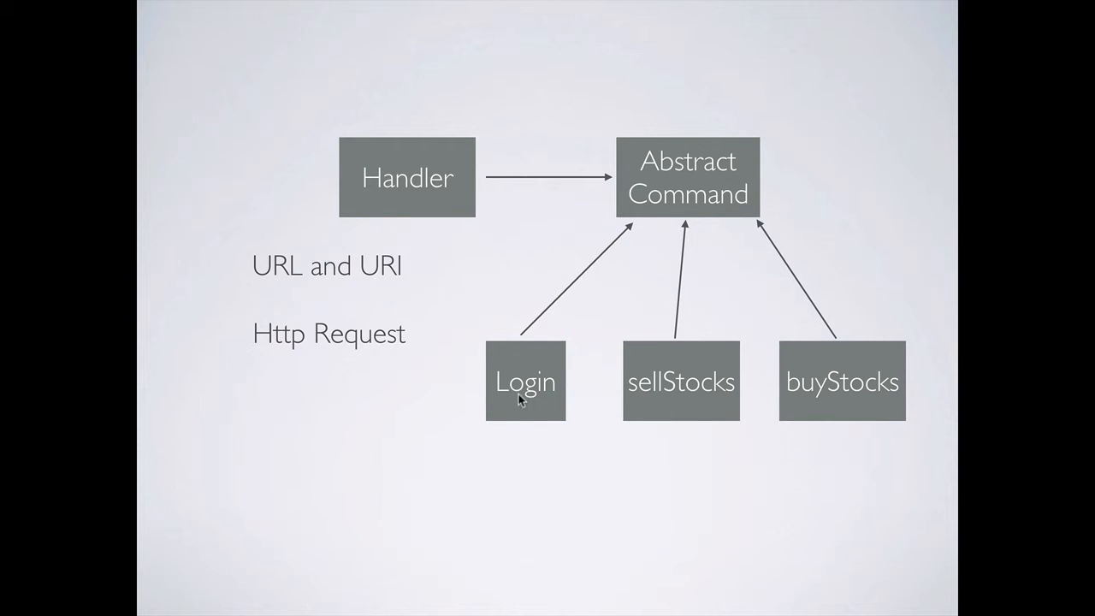
mouse_move(802, 397)
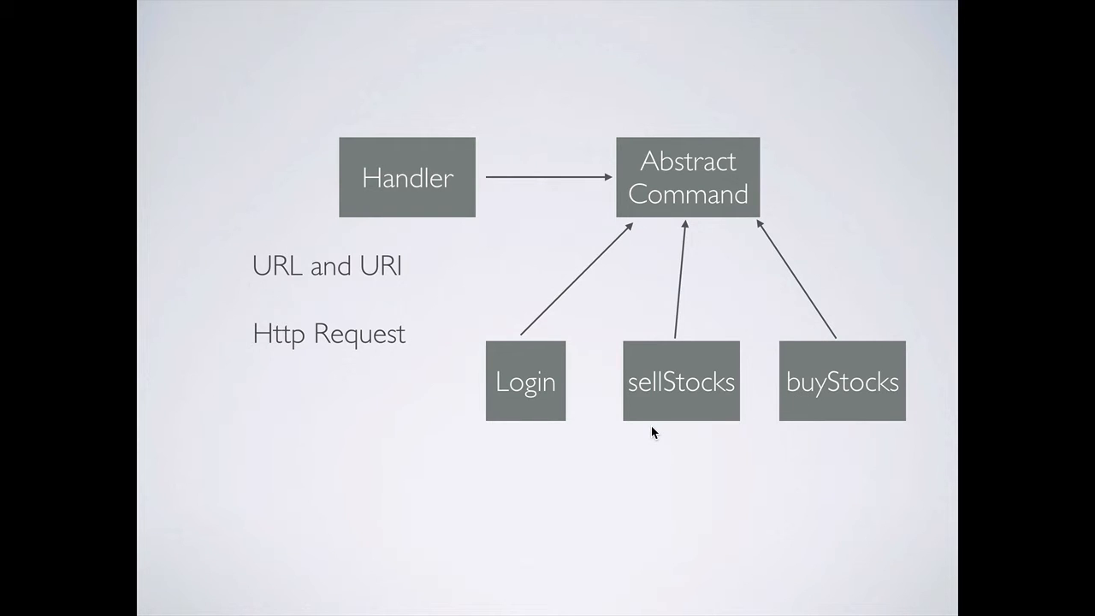
mouse_move(616, 509)
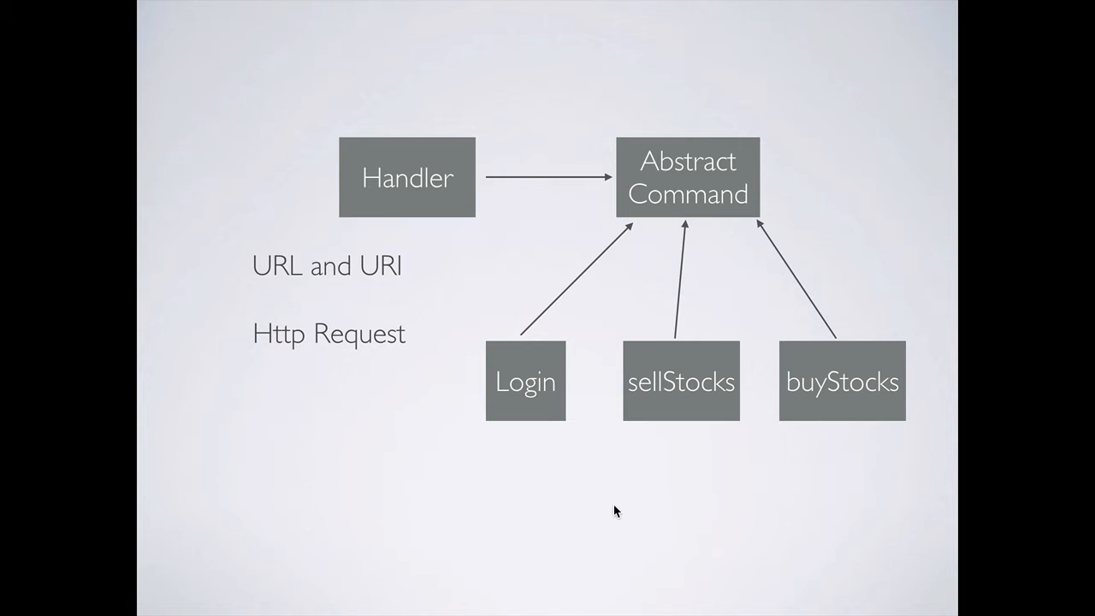
mouse_move(546, 509)
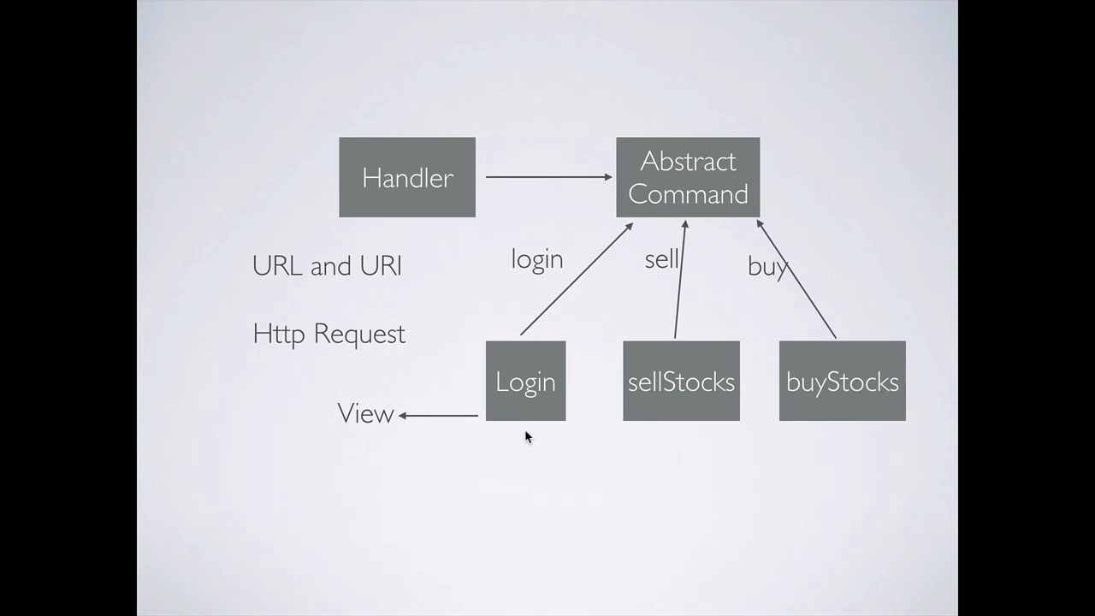
mouse_move(467, 85)
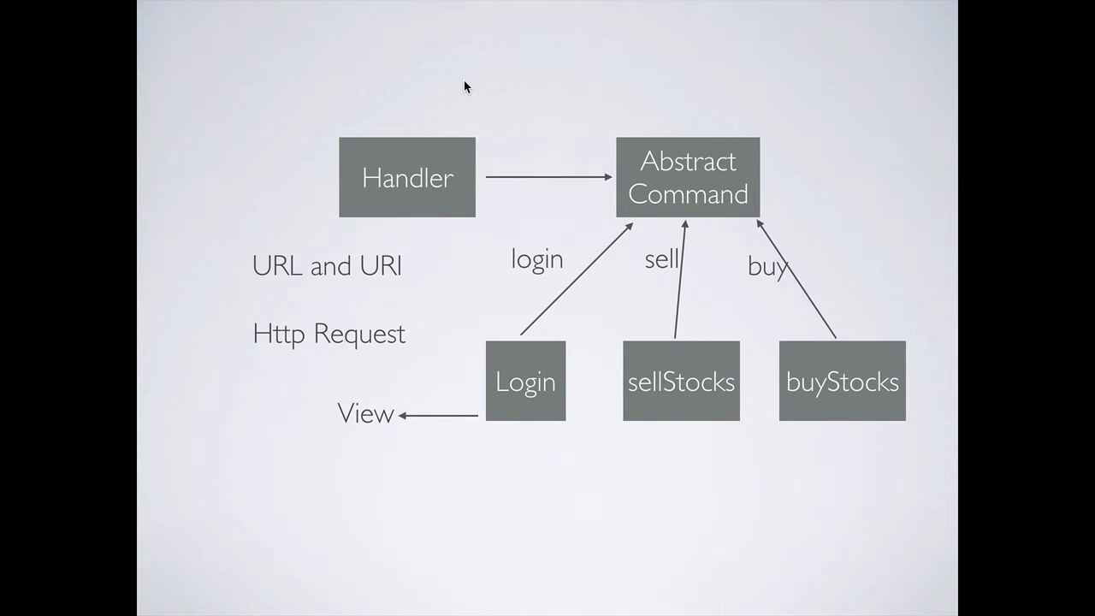
mouse_move(533, 299)
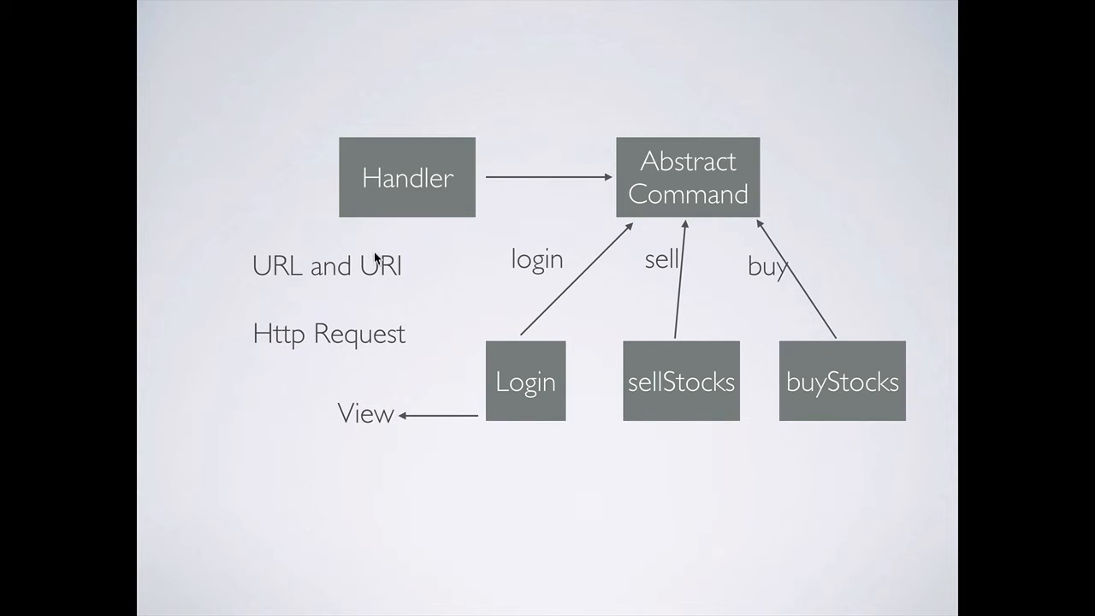
mouse_move(614, 397)
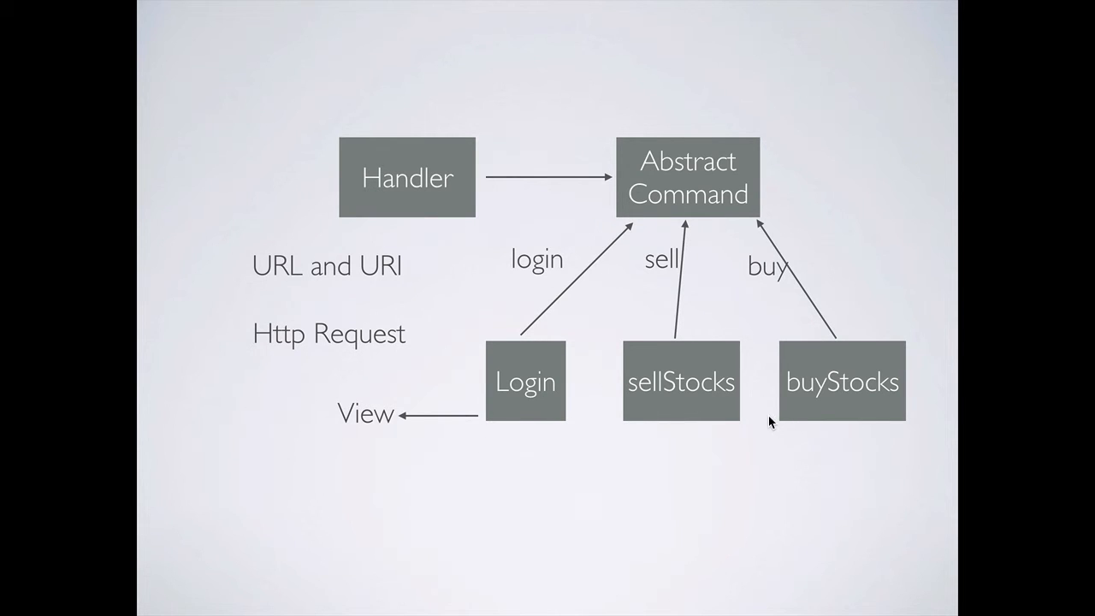
Step: Advance to the slide contrasting if-else URL checks with properties/xml mapping of sell to SellStocks
key("Right")
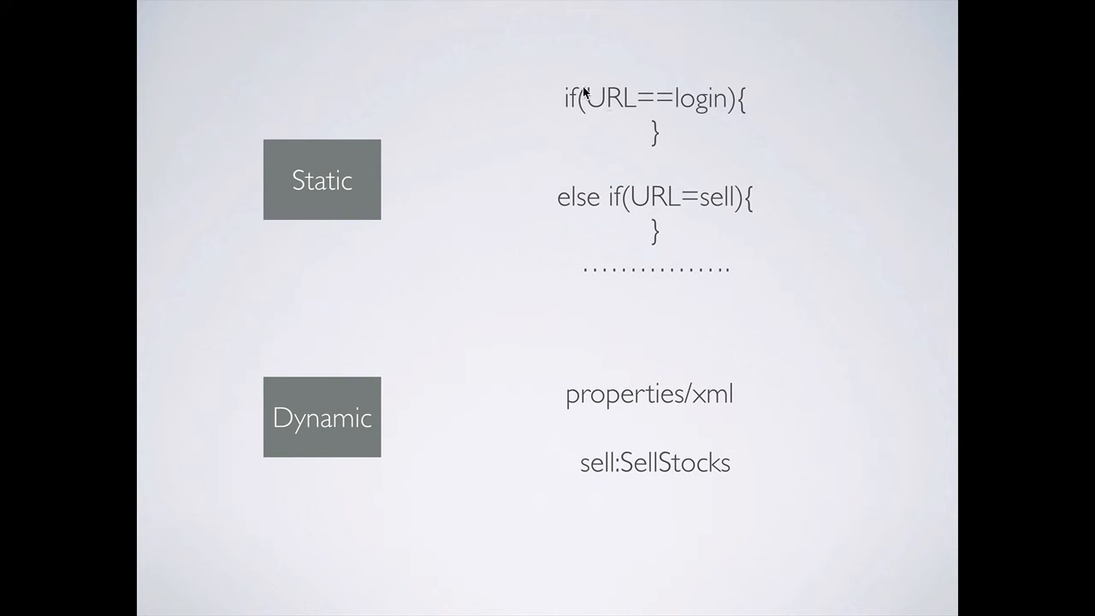
mouse_move(675, 140)
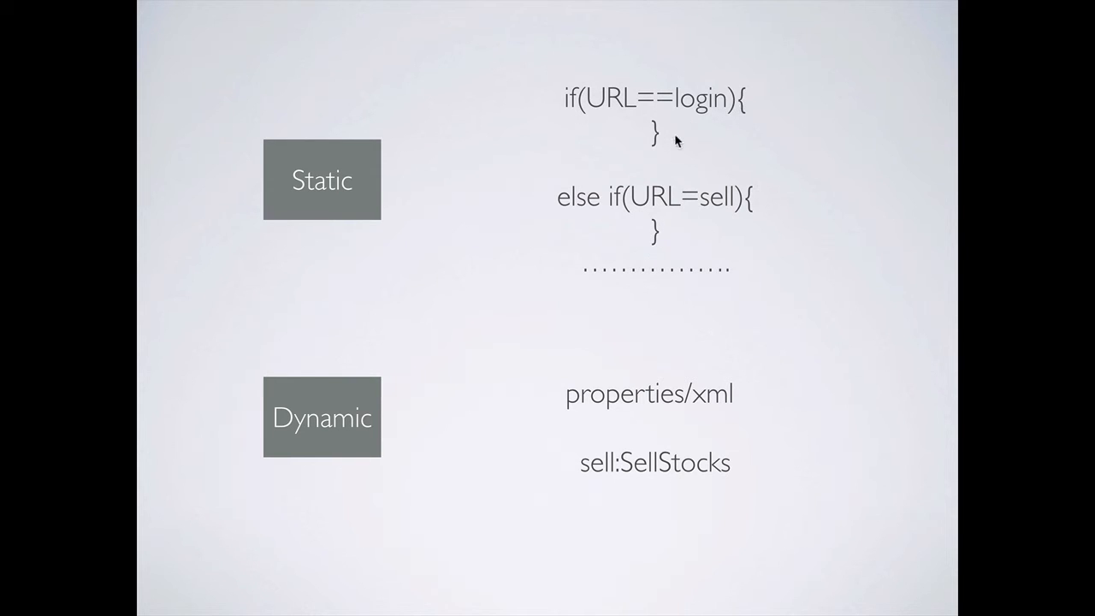
mouse_move(646, 354)
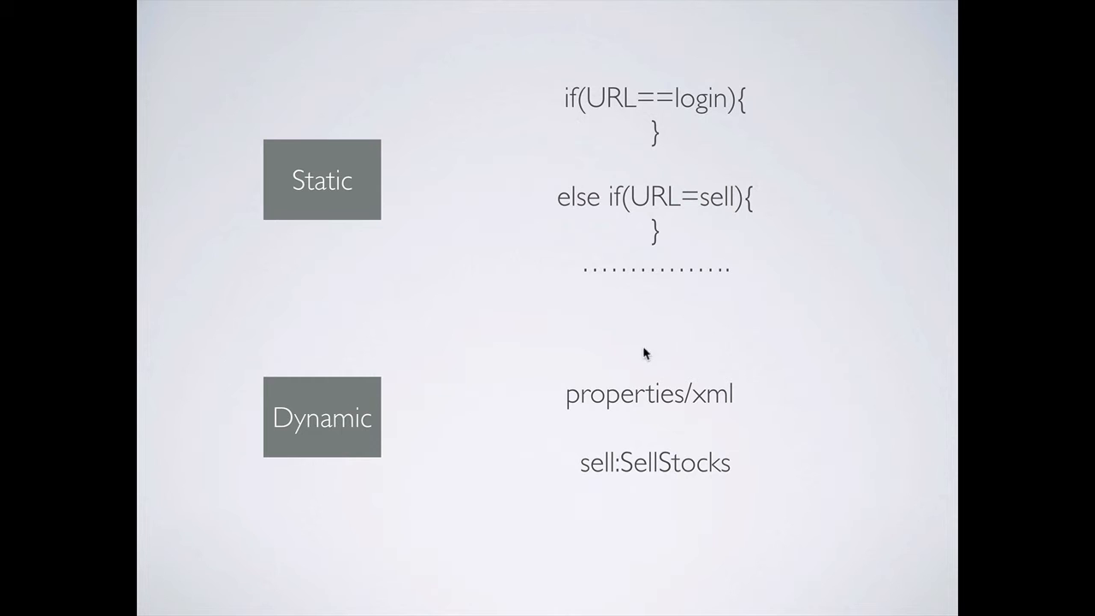
mouse_move(642, 386)
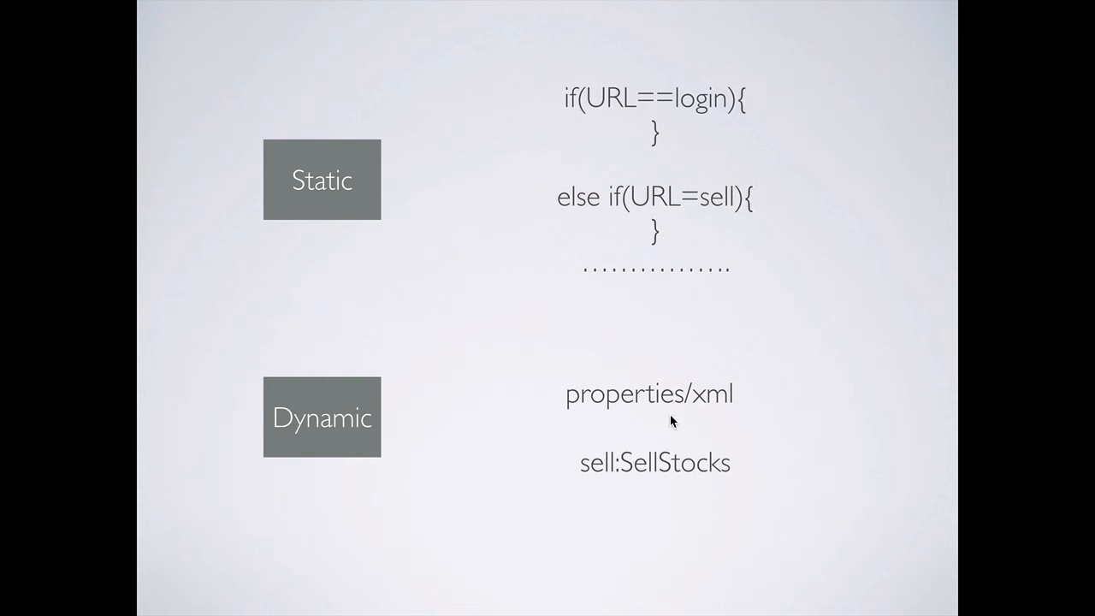
mouse_move(659, 407)
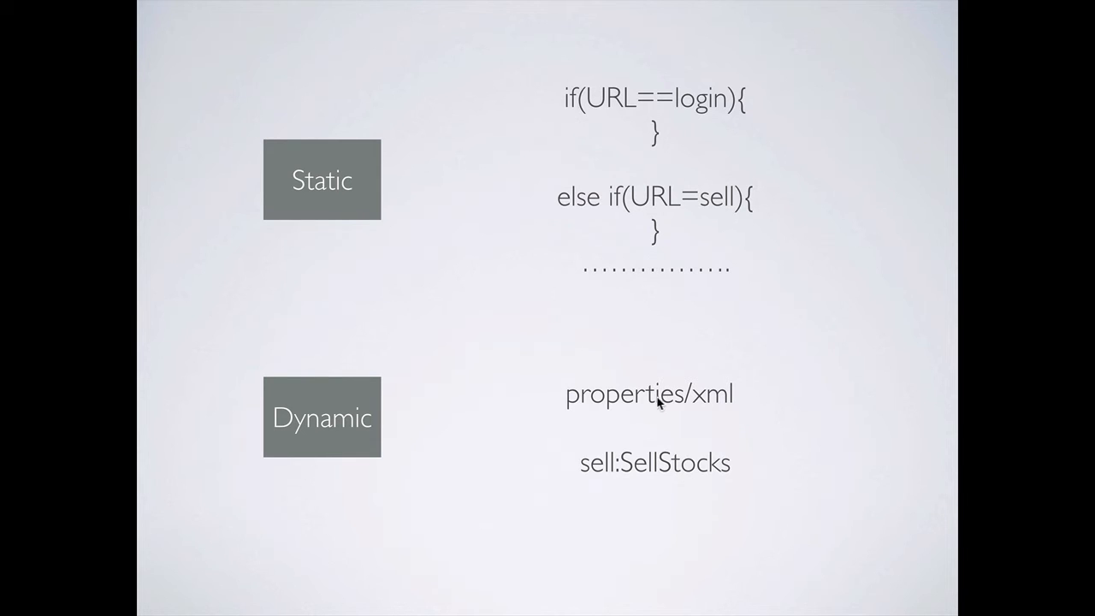
mouse_move(708, 410)
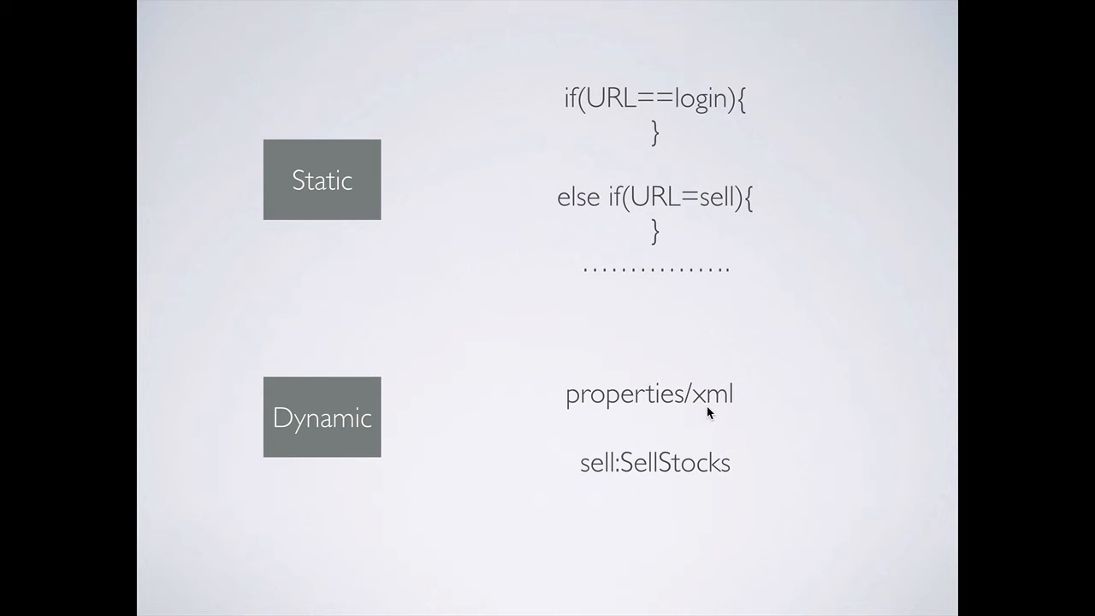
mouse_move(588, 452)
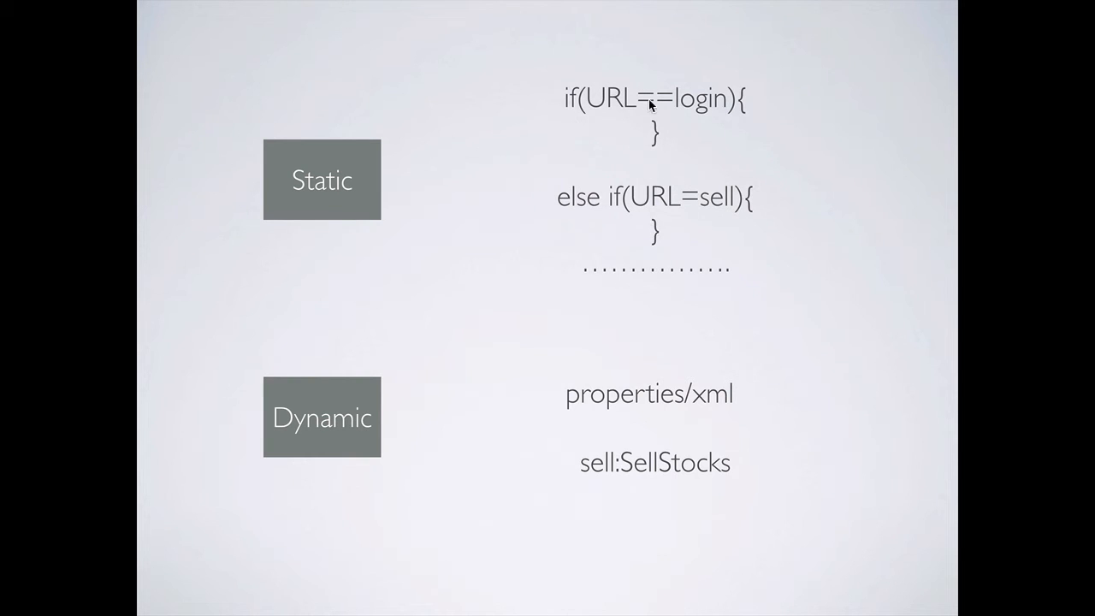
mouse_move(595, 124)
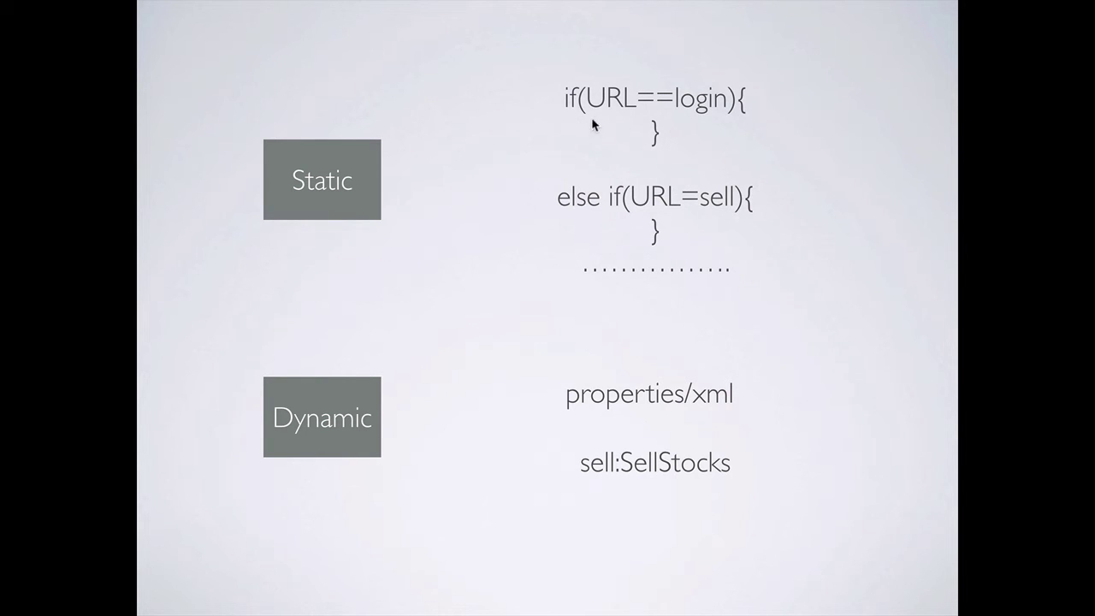
mouse_move(771, 120)
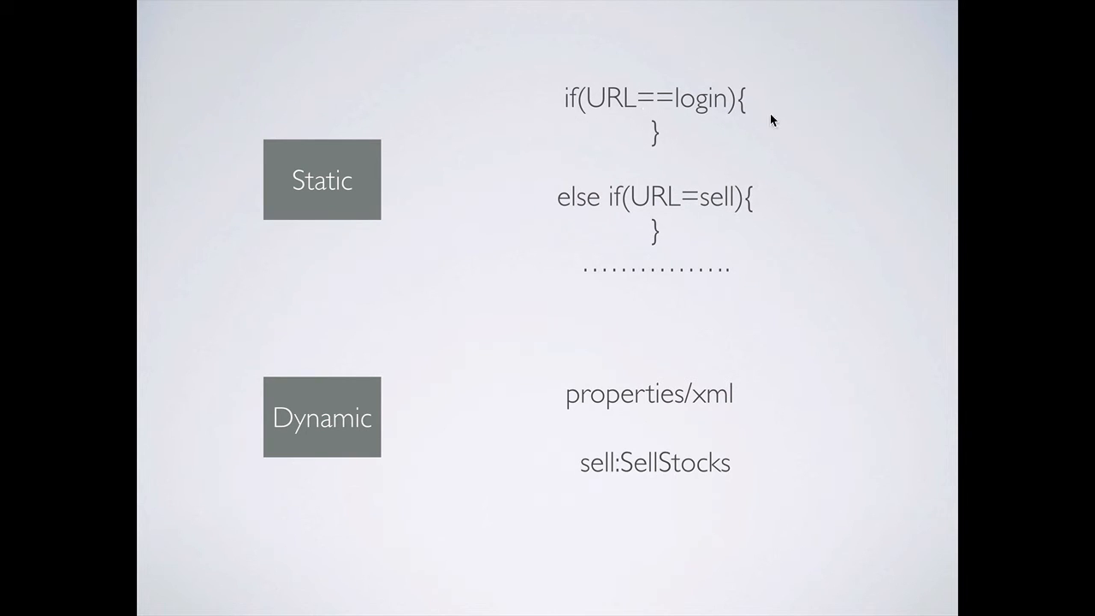
mouse_move(708, 181)
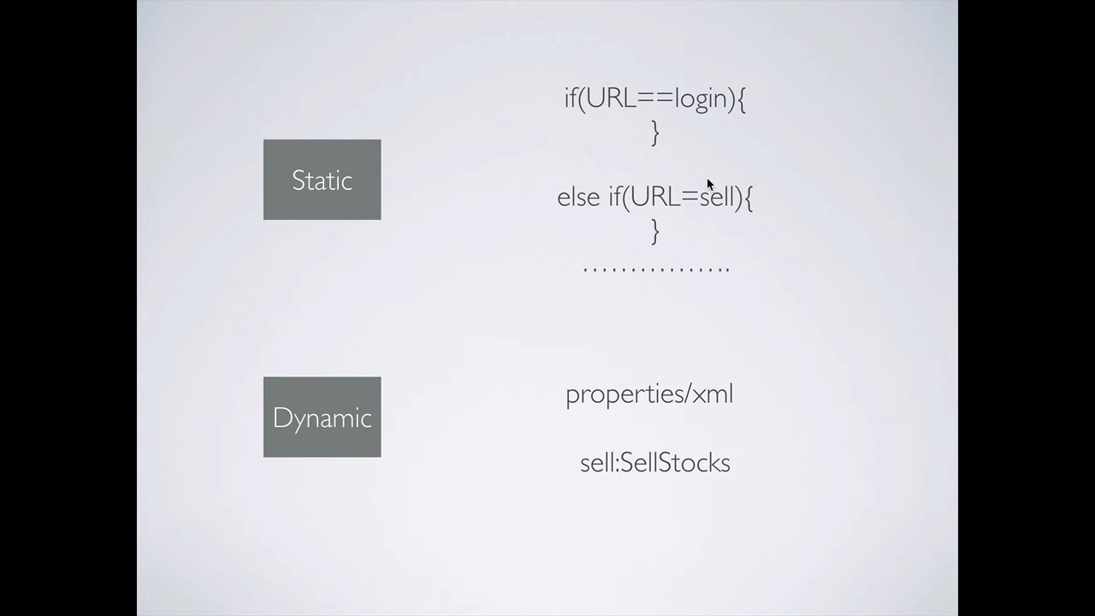
mouse_move(407, 393)
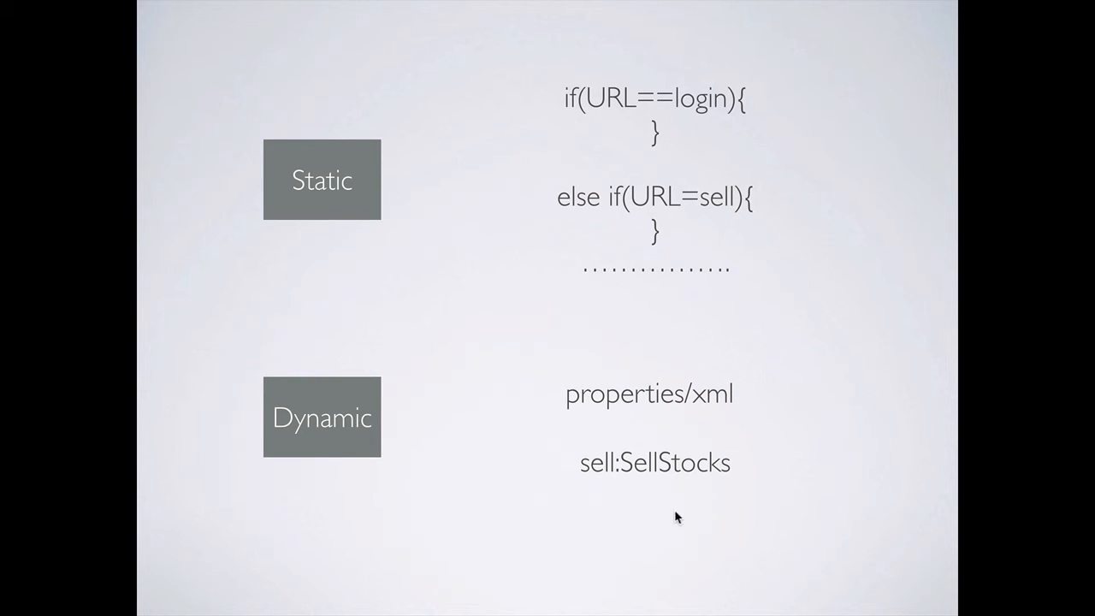
mouse_move(667, 472)
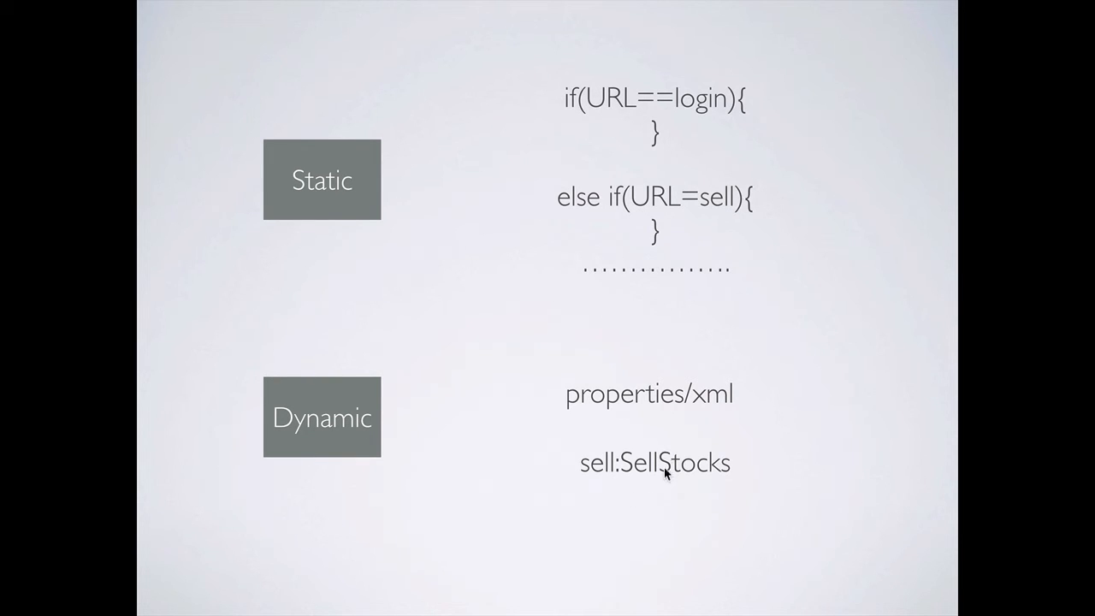
mouse_move(674, 481)
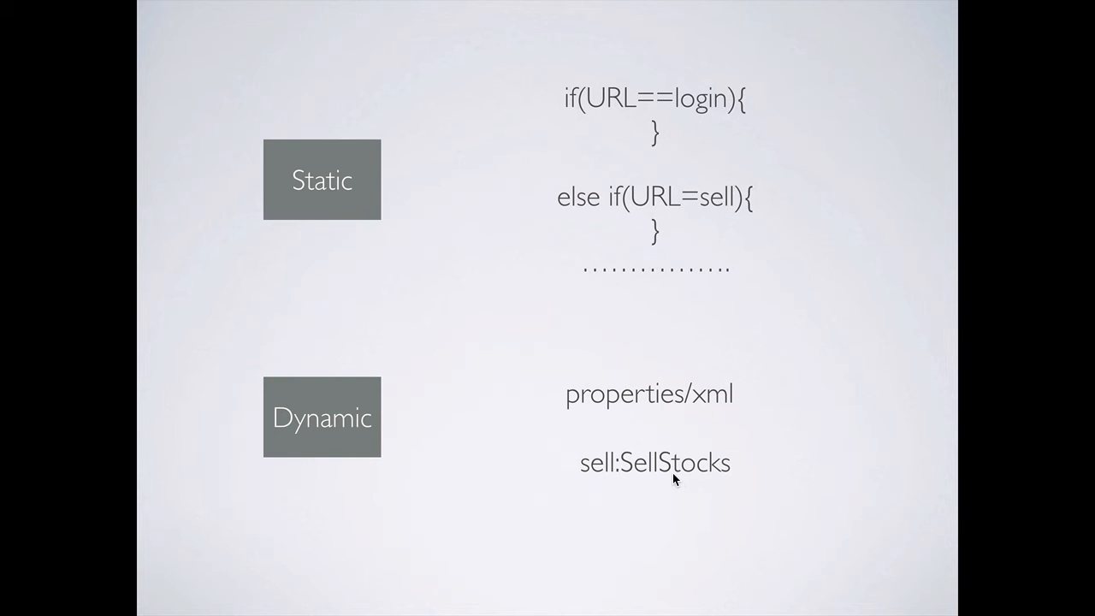
mouse_move(665, 469)
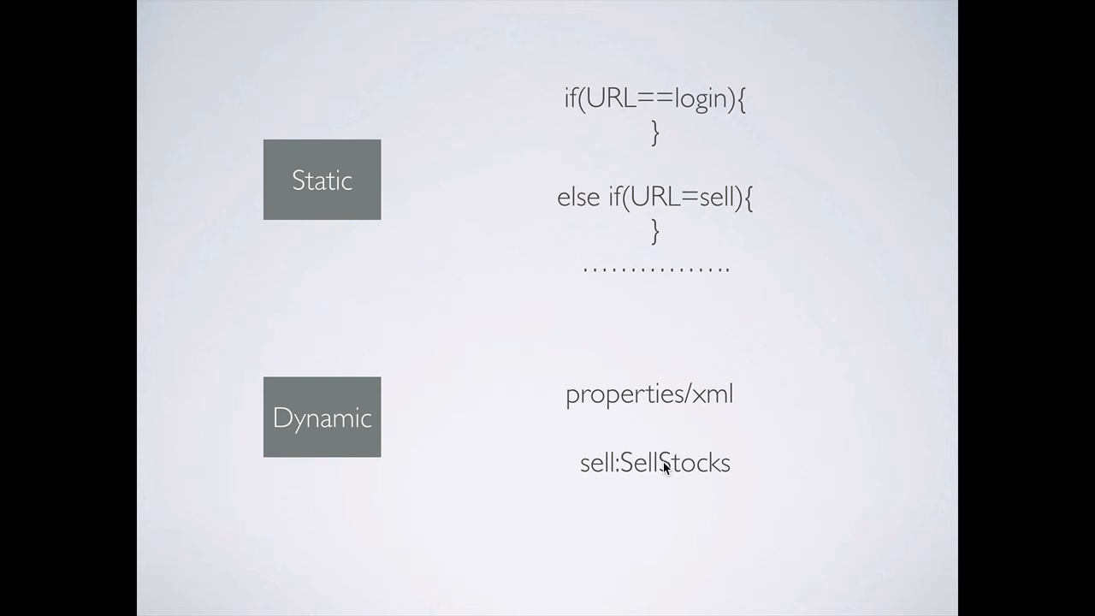
mouse_move(742, 380)
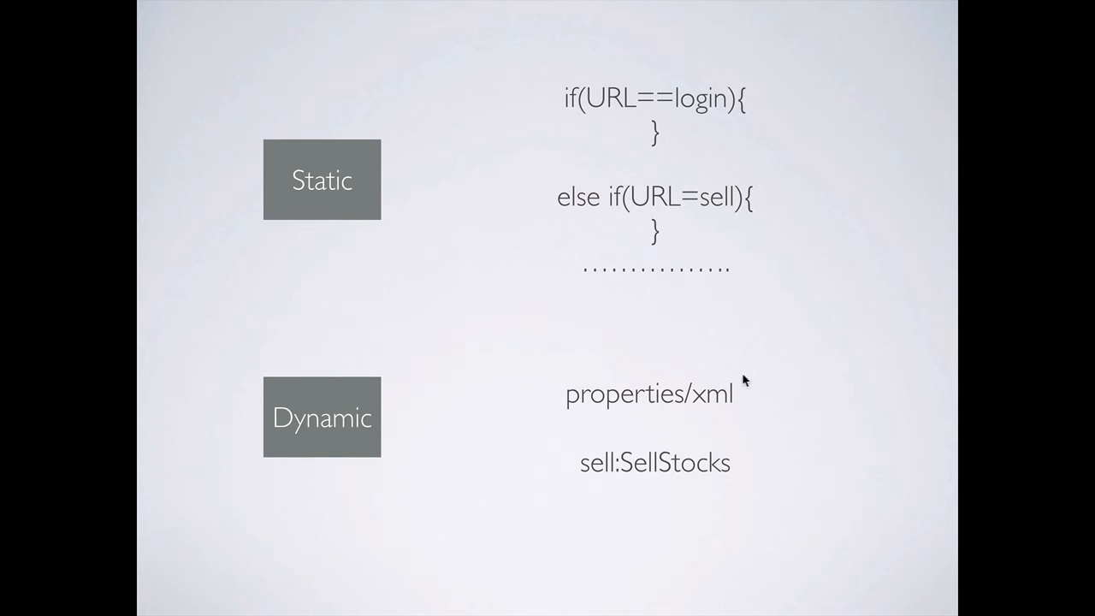
mouse_move(727, 451)
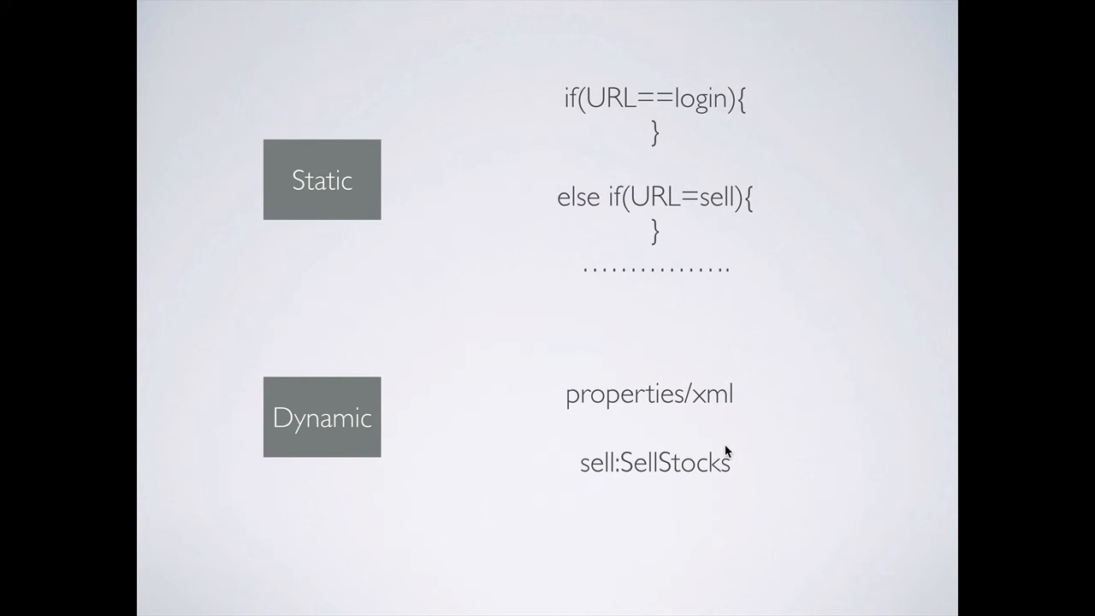
mouse_move(675, 479)
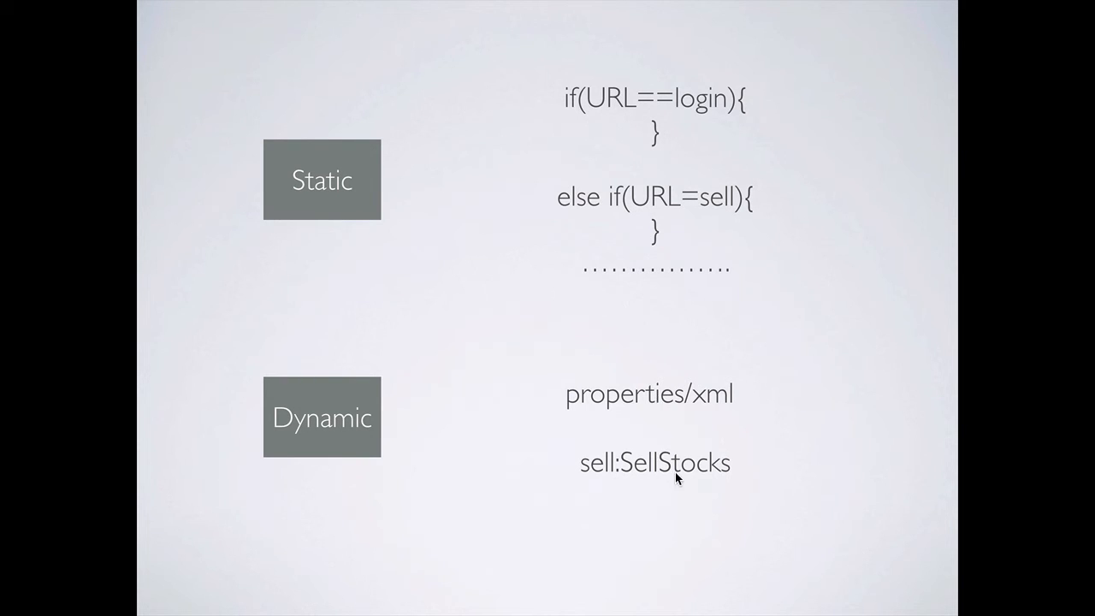
mouse_move(708, 453)
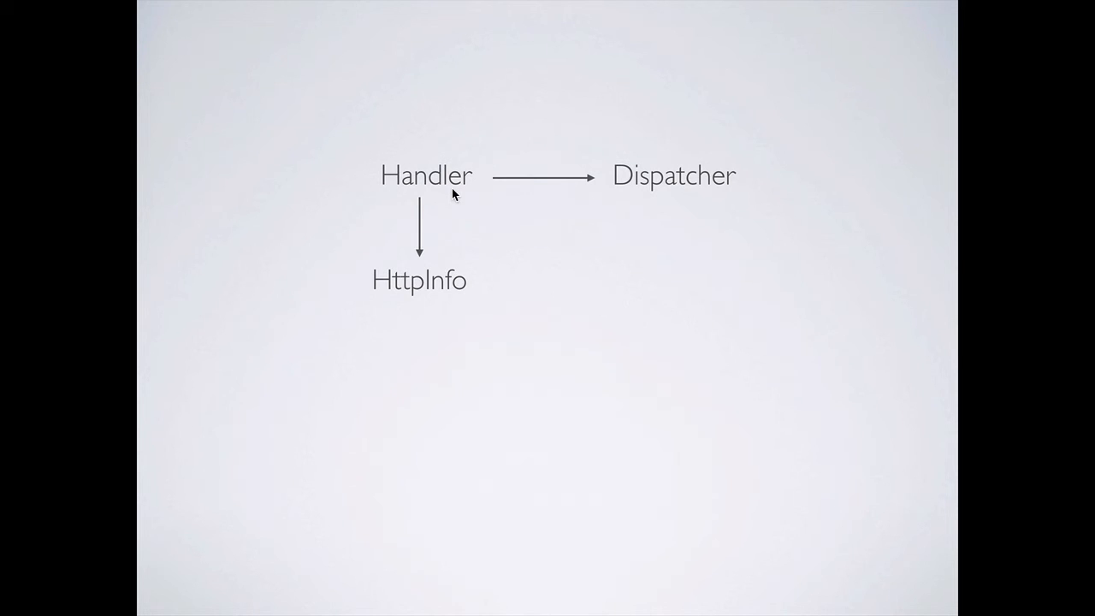
mouse_move(453, 239)
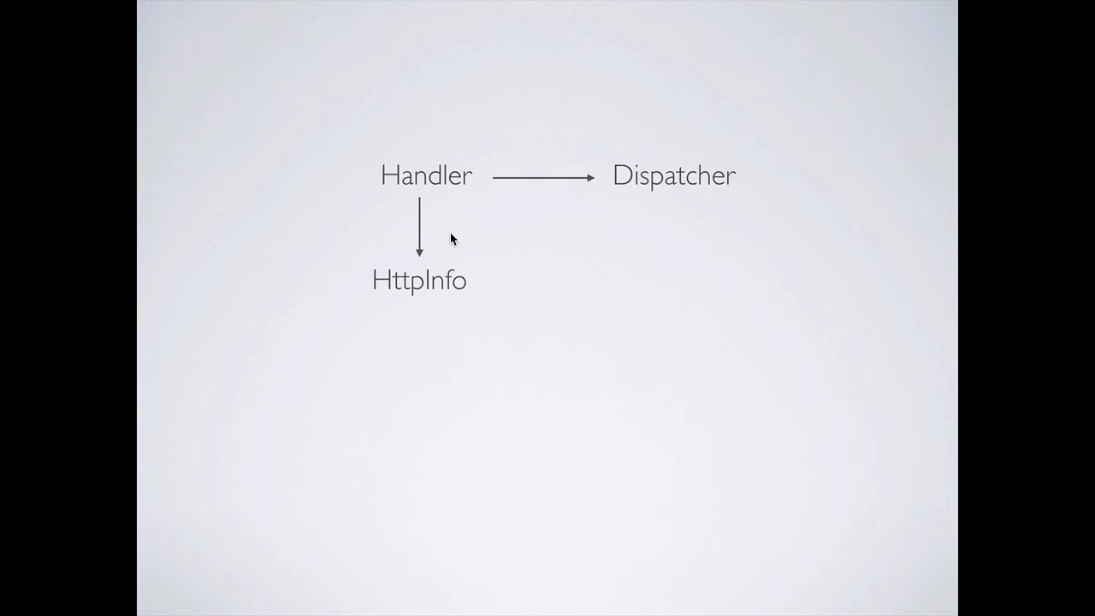
mouse_move(462, 282)
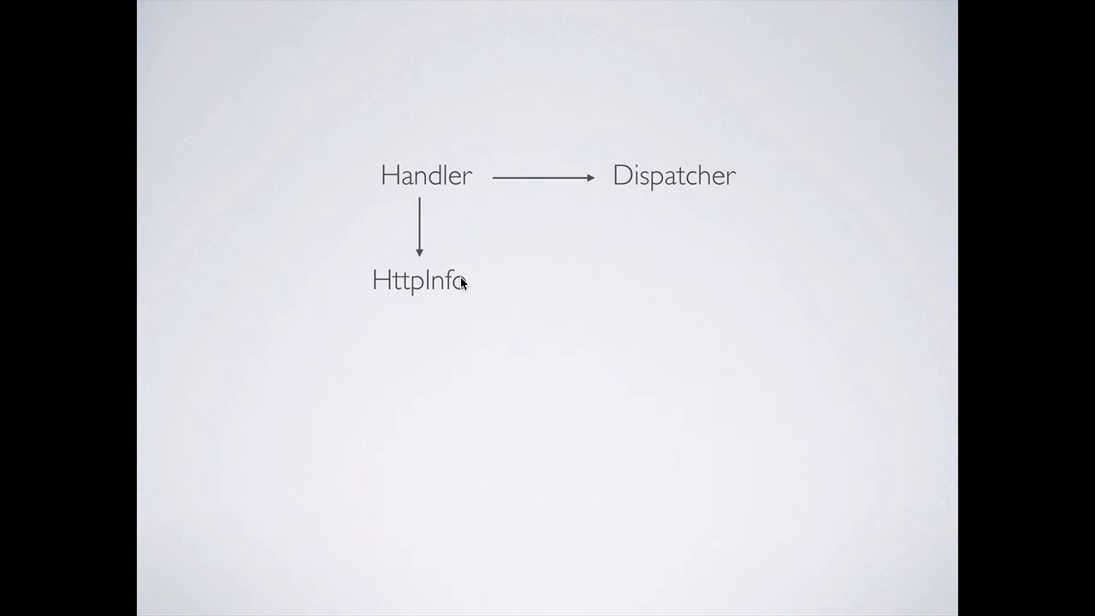
mouse_move(623, 203)
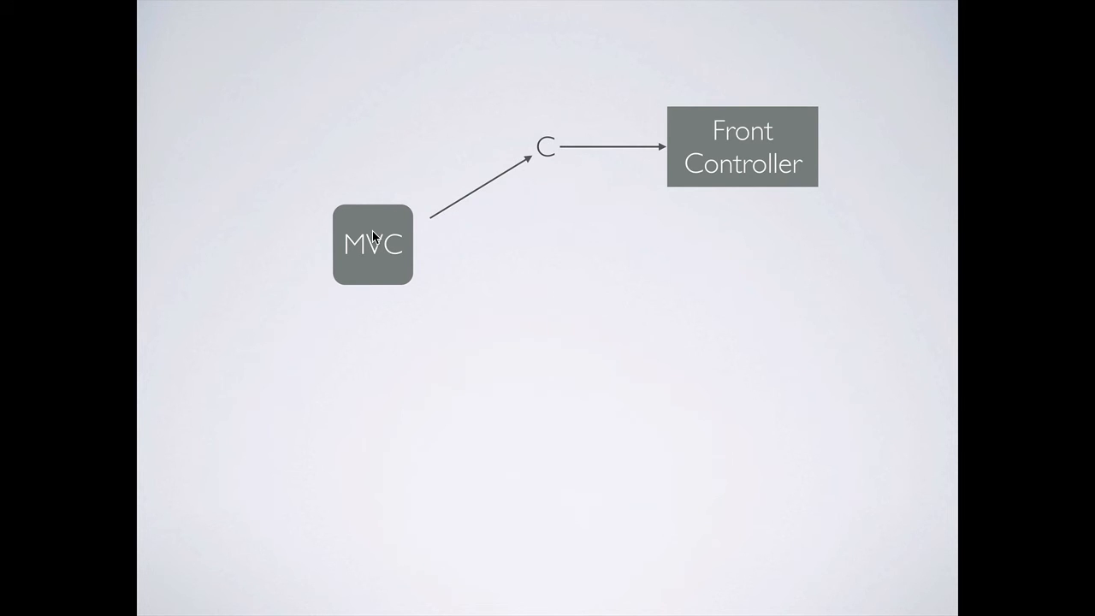
mouse_move(612, 179)
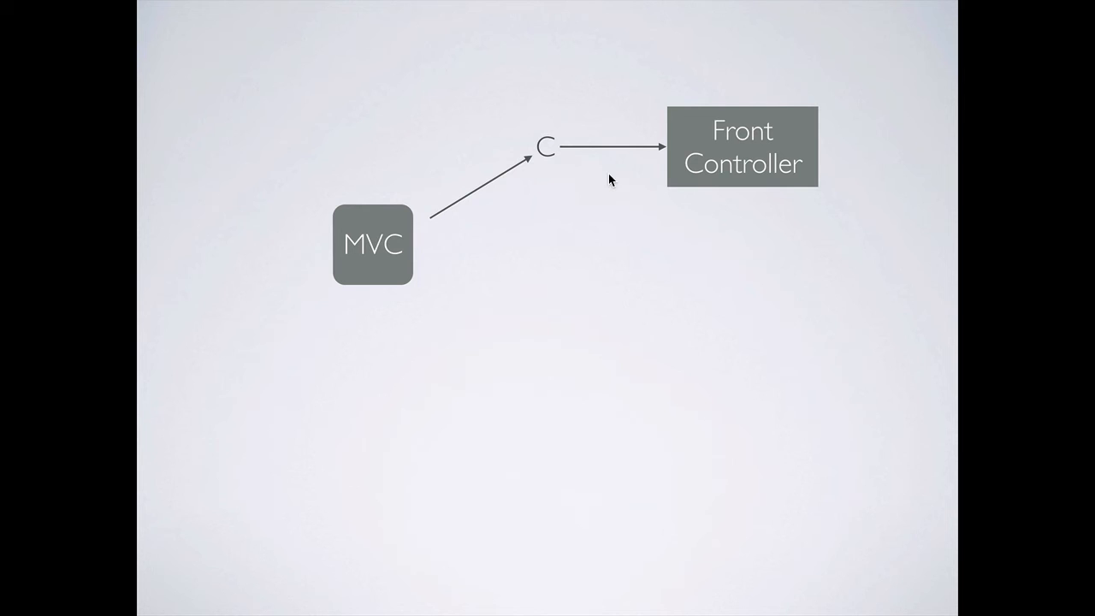
mouse_move(766, 369)
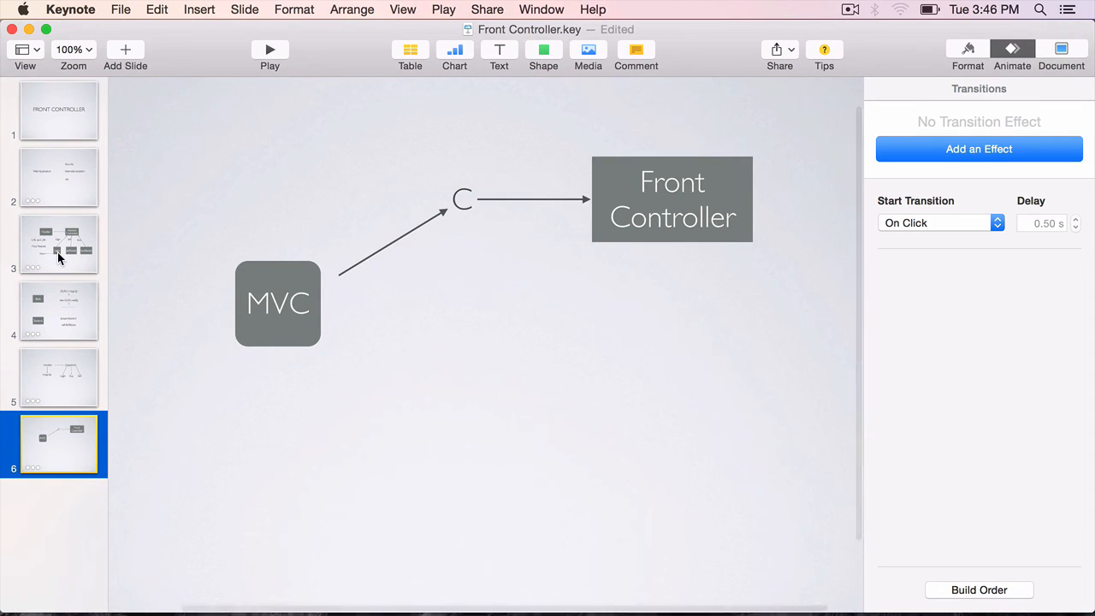
Step: Select the Handler diagram slide, then the Web Application overview slide in the navigator
left_click(58, 242)
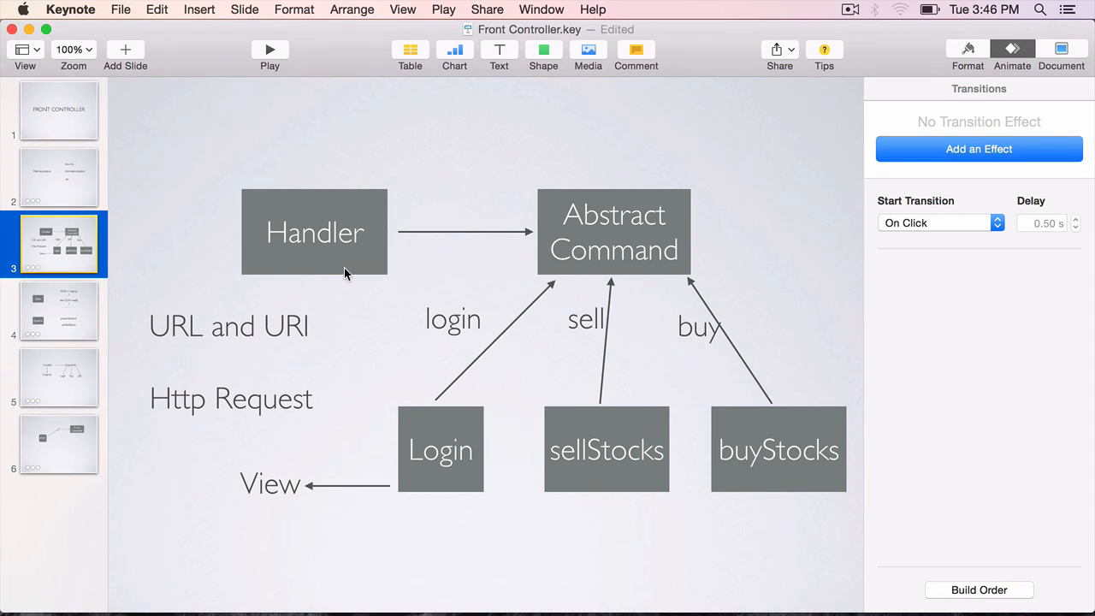
mouse_move(254, 333)
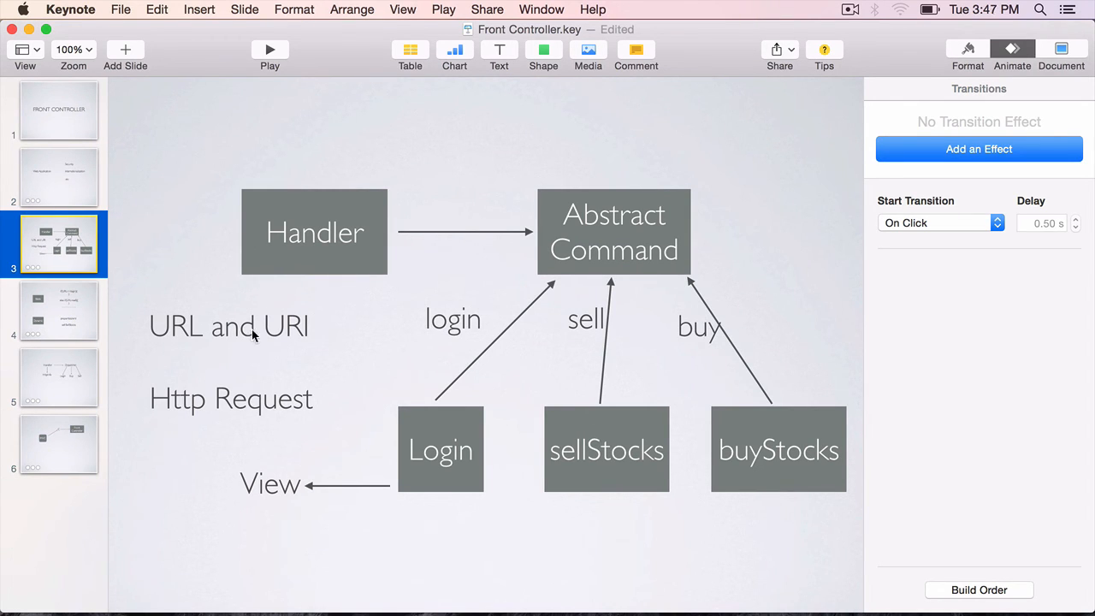
mouse_move(383, 360)
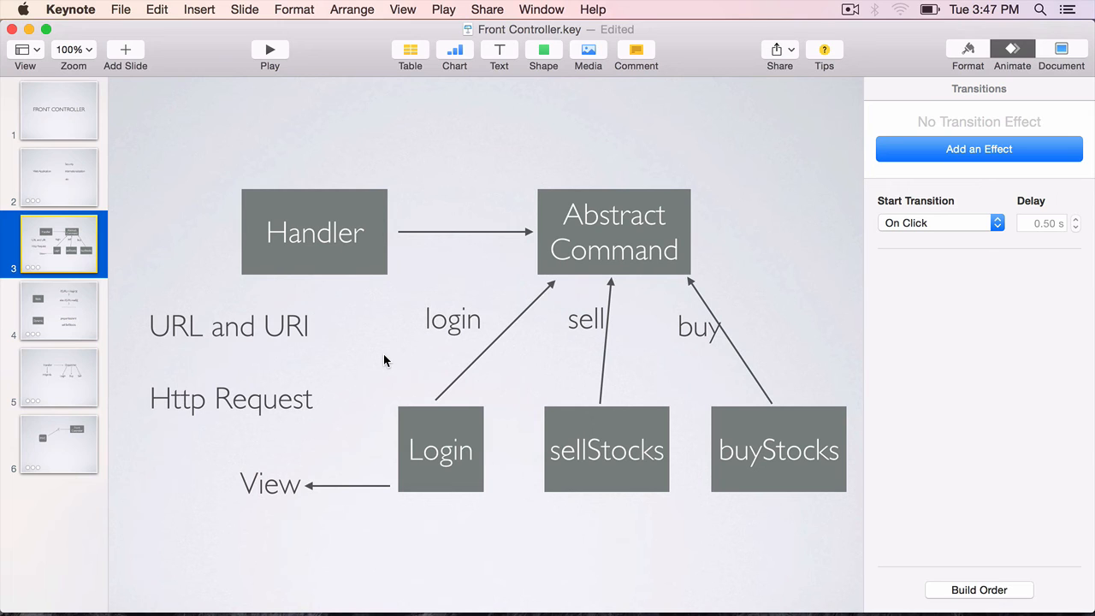
mouse_move(92, 198)
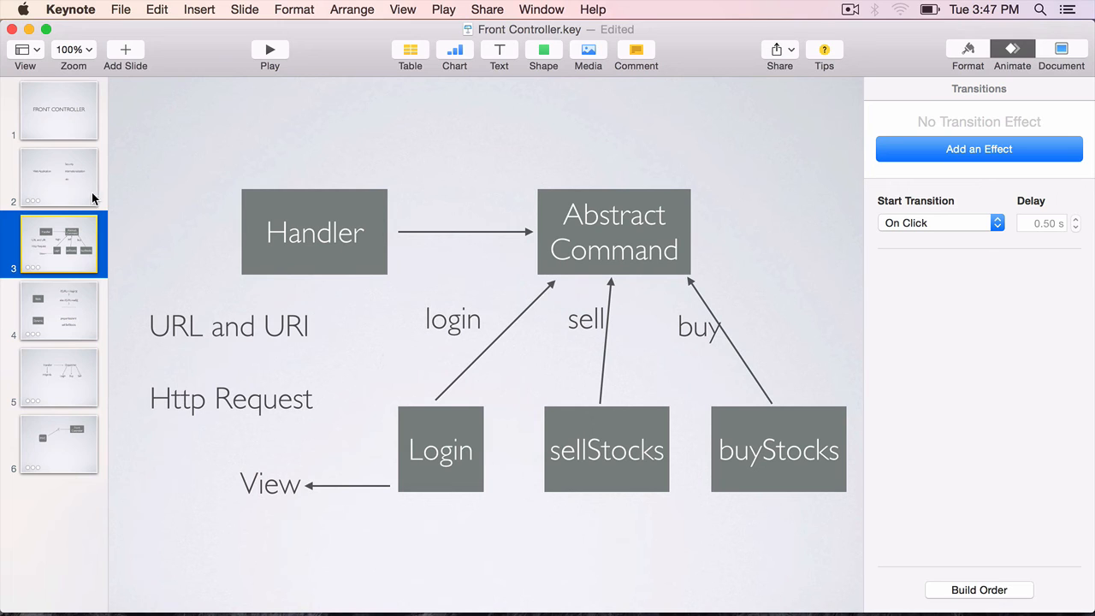
left_click(58, 176)
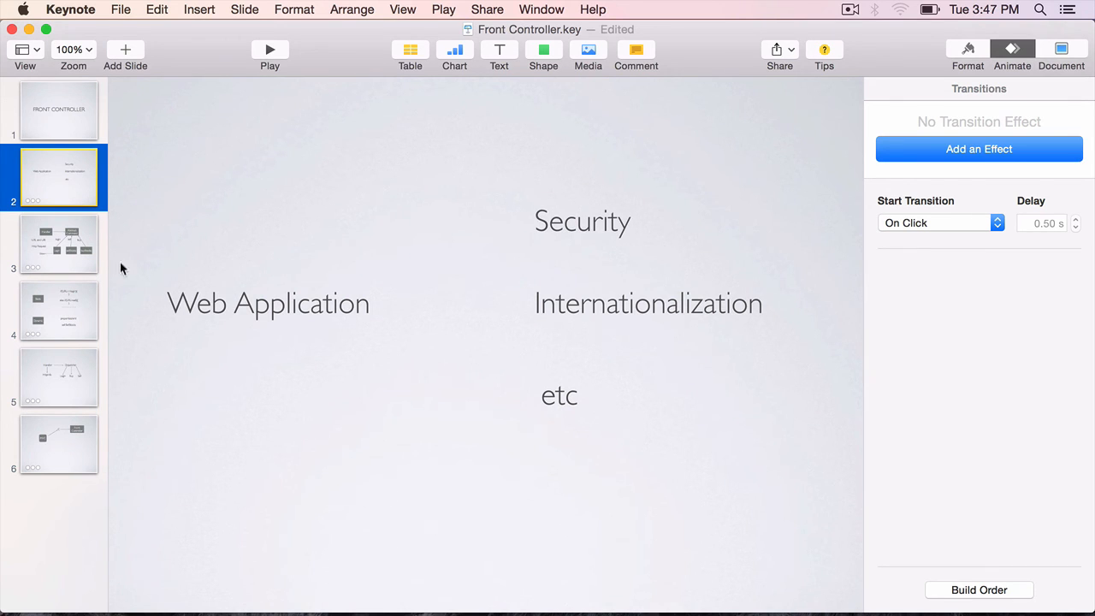
mouse_move(469, 297)
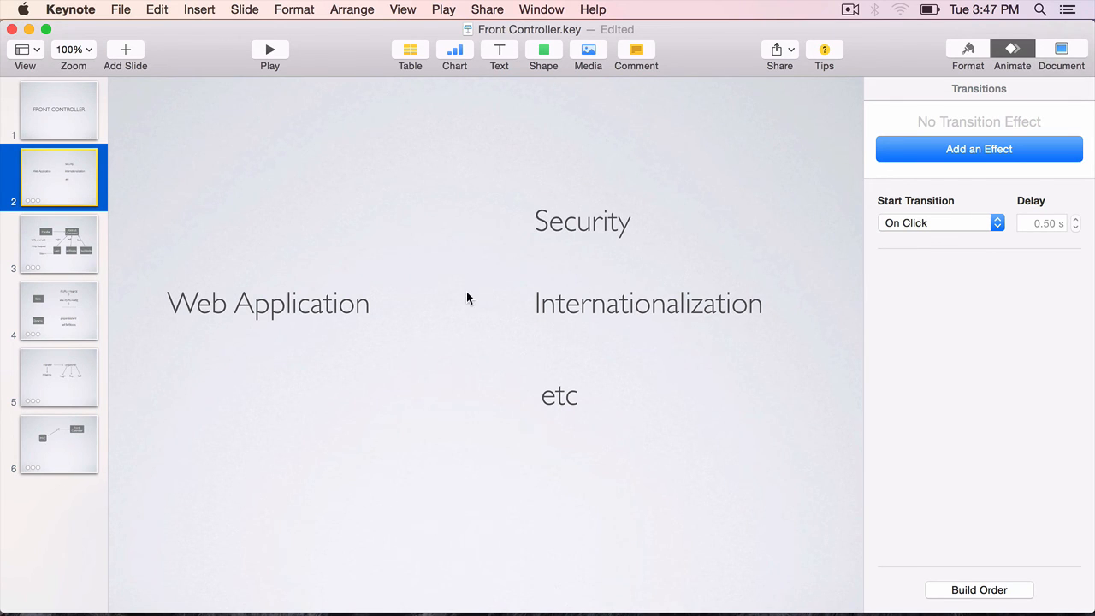
Step: Revisit the Handler and Abstract Command slide, then select the MVC and Front Controller slide
left_click(58, 243)
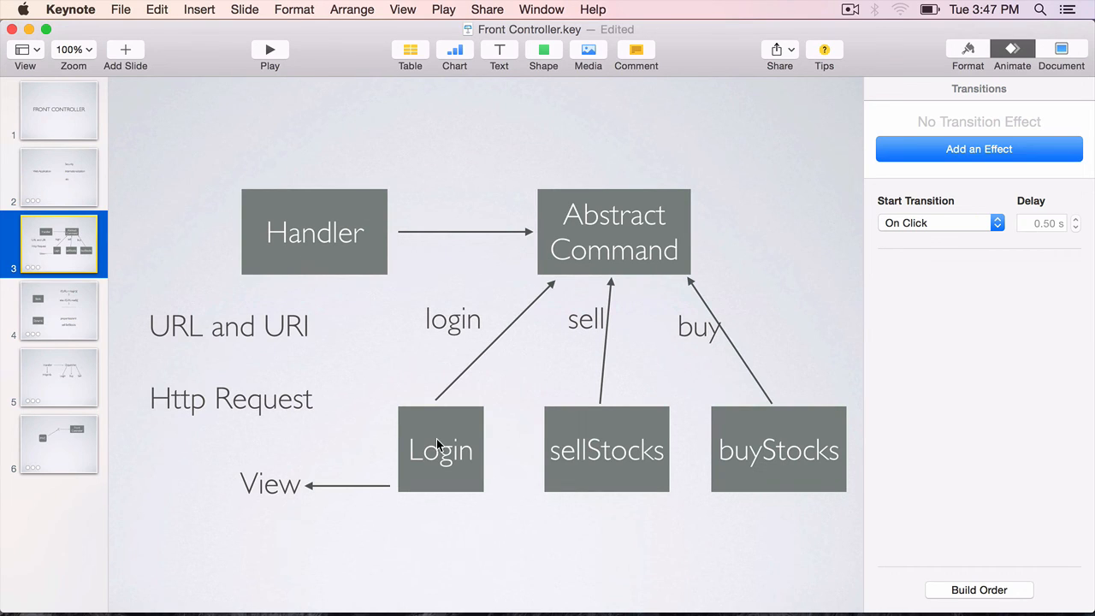
mouse_move(841, 472)
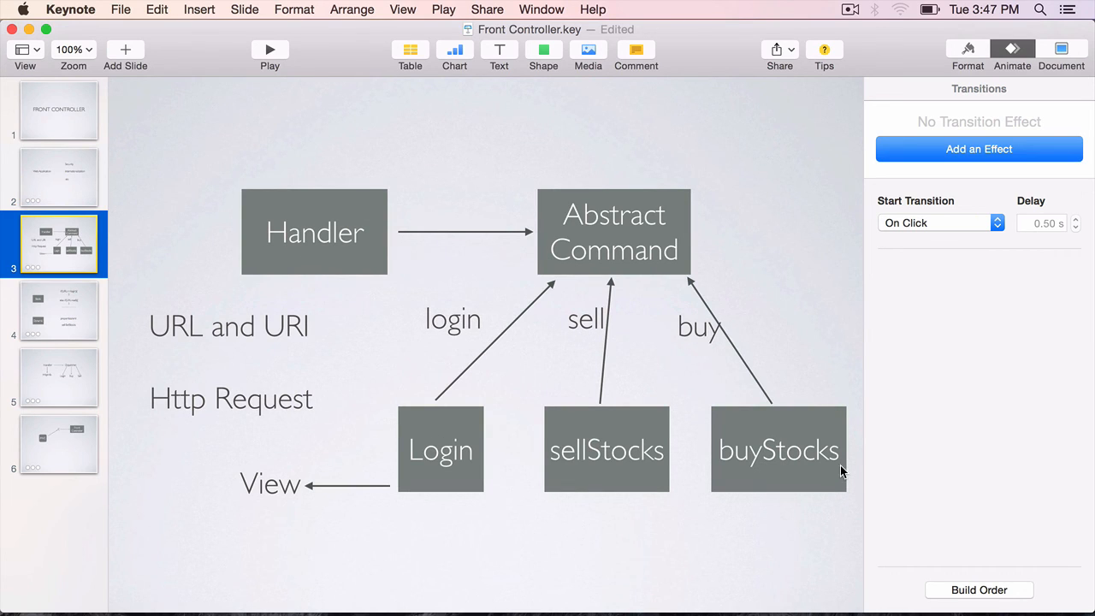
mouse_move(780, 472)
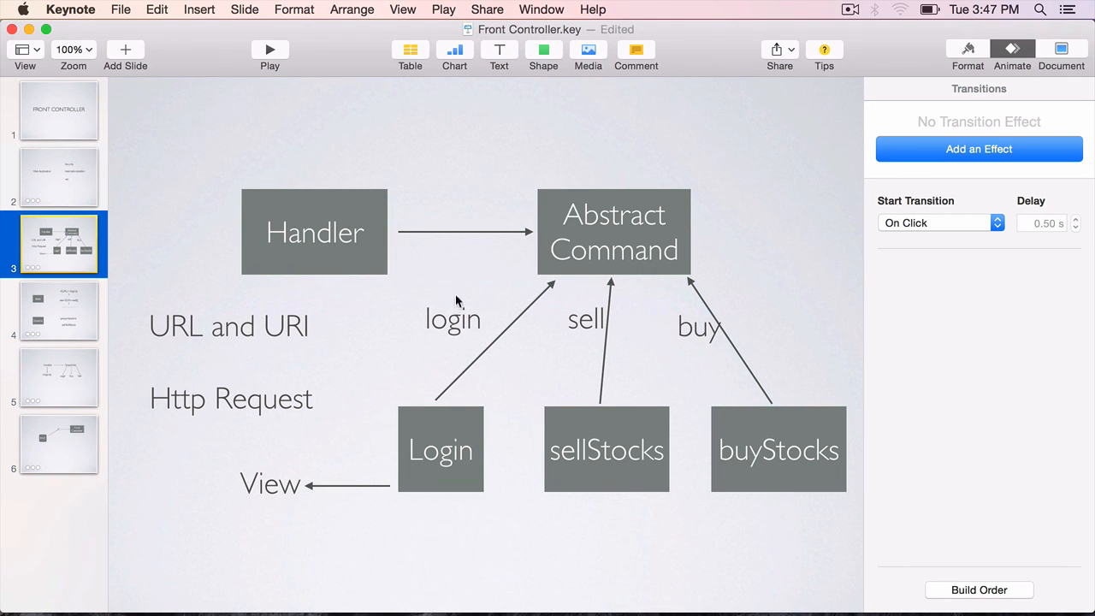
mouse_move(467, 553)
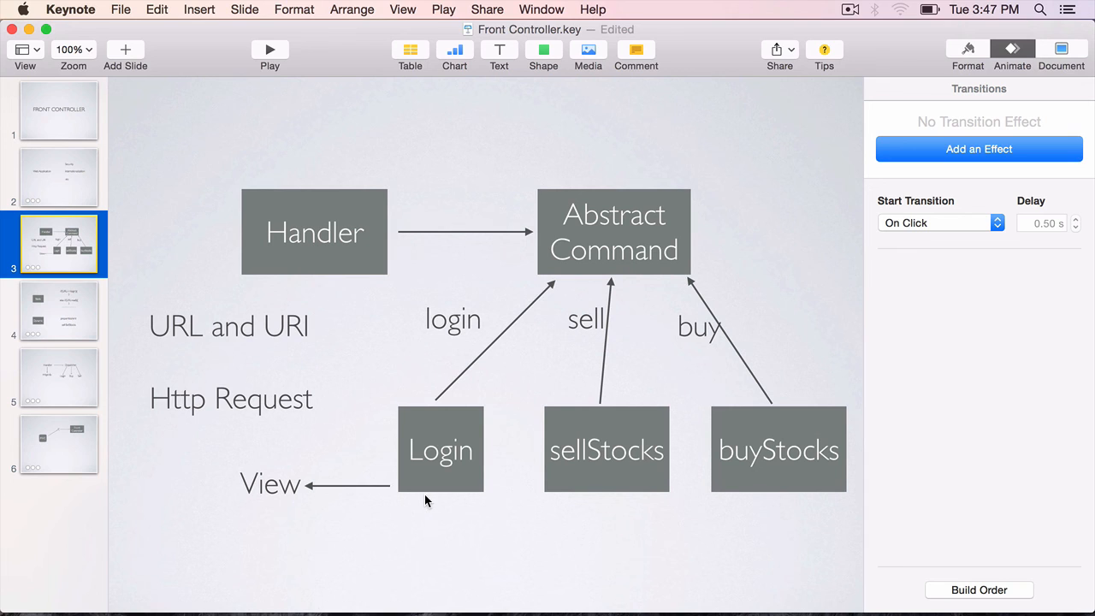
mouse_move(277, 486)
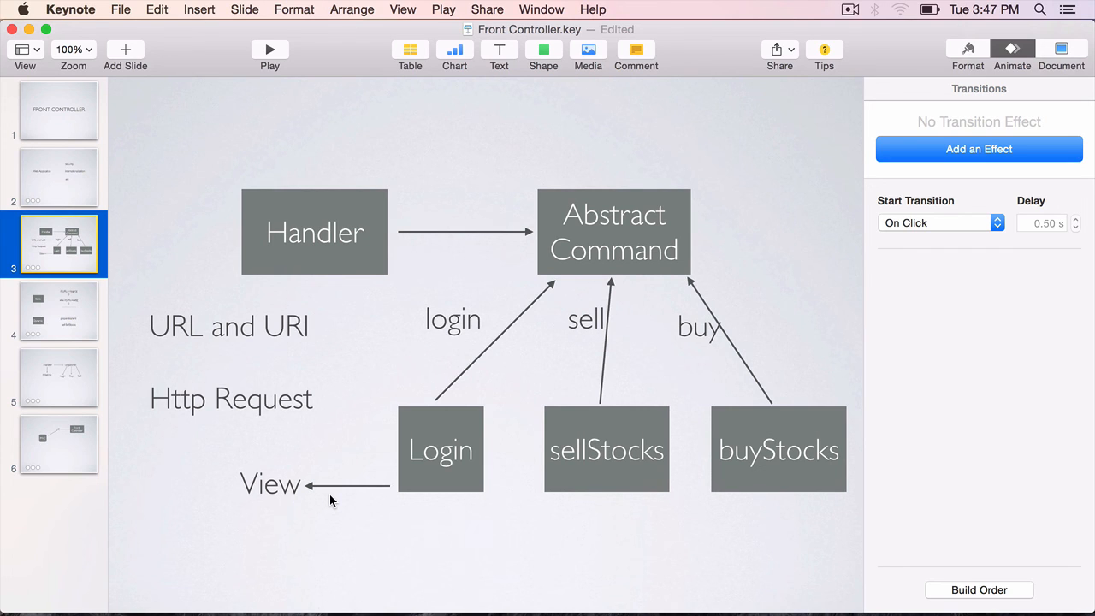
mouse_move(335, 270)
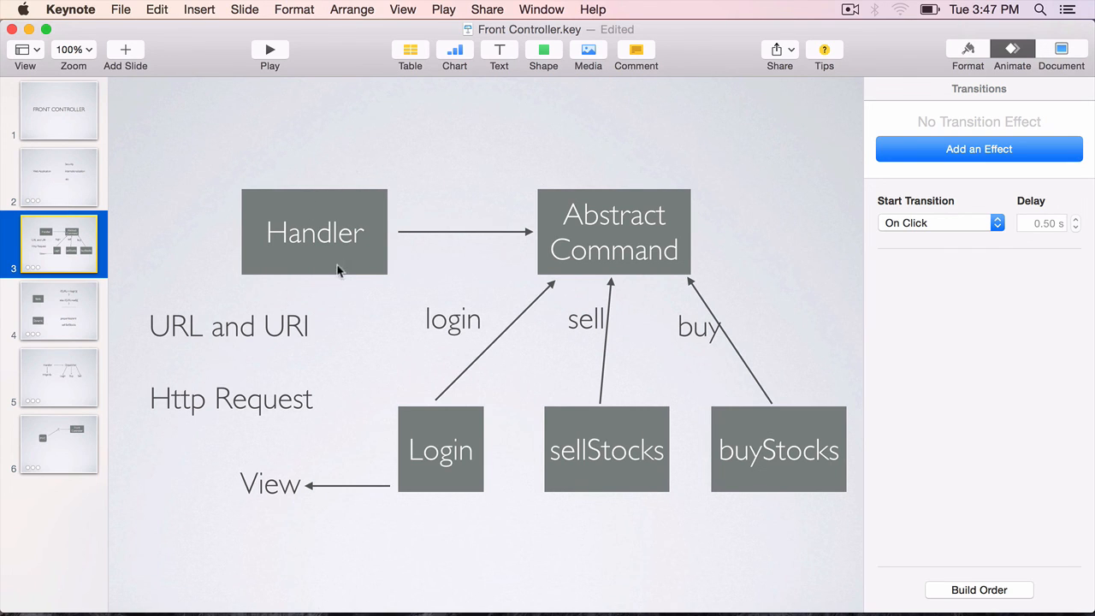
mouse_move(342, 252)
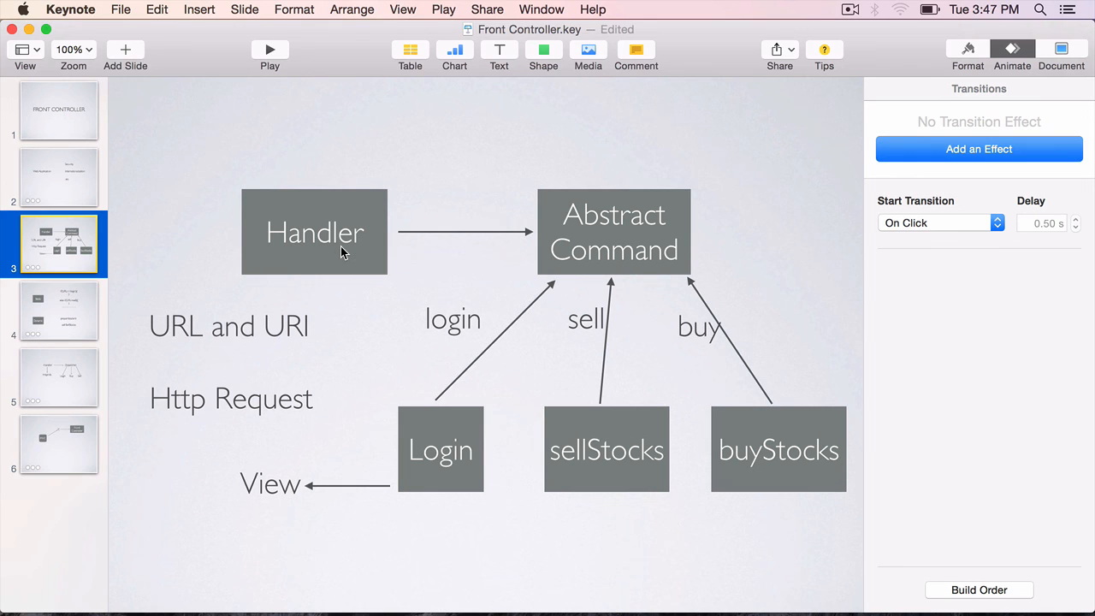
mouse_move(732, 503)
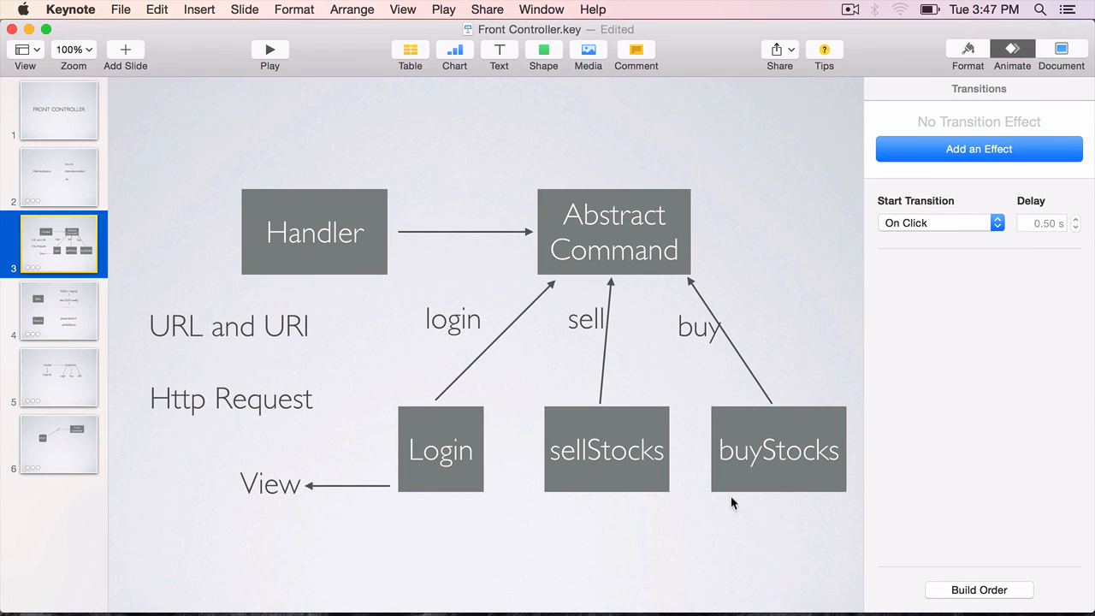
mouse_move(828, 506)
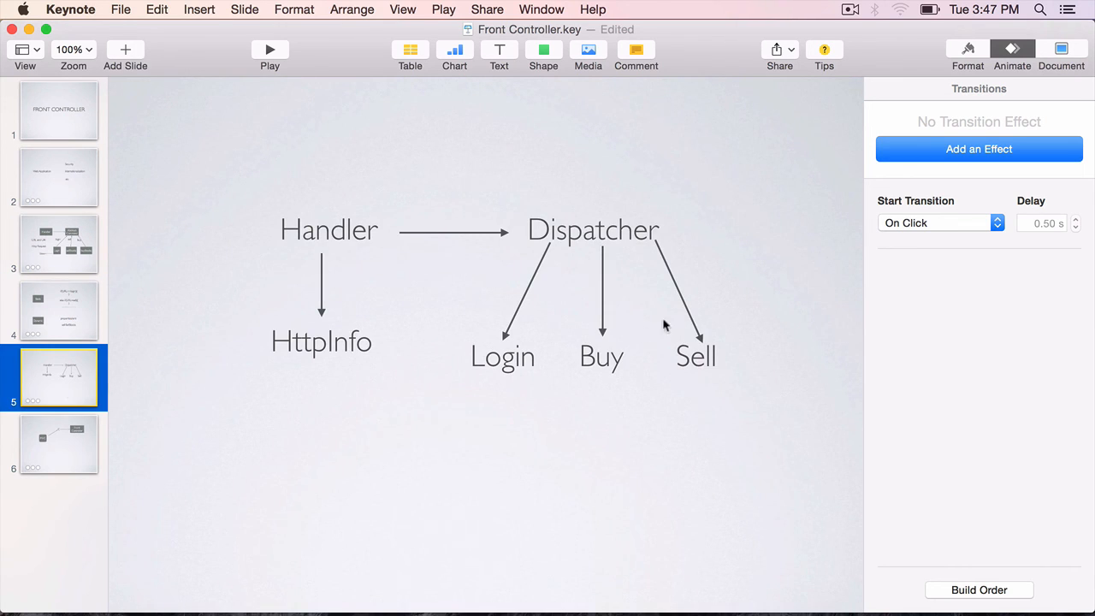
mouse_move(629, 240)
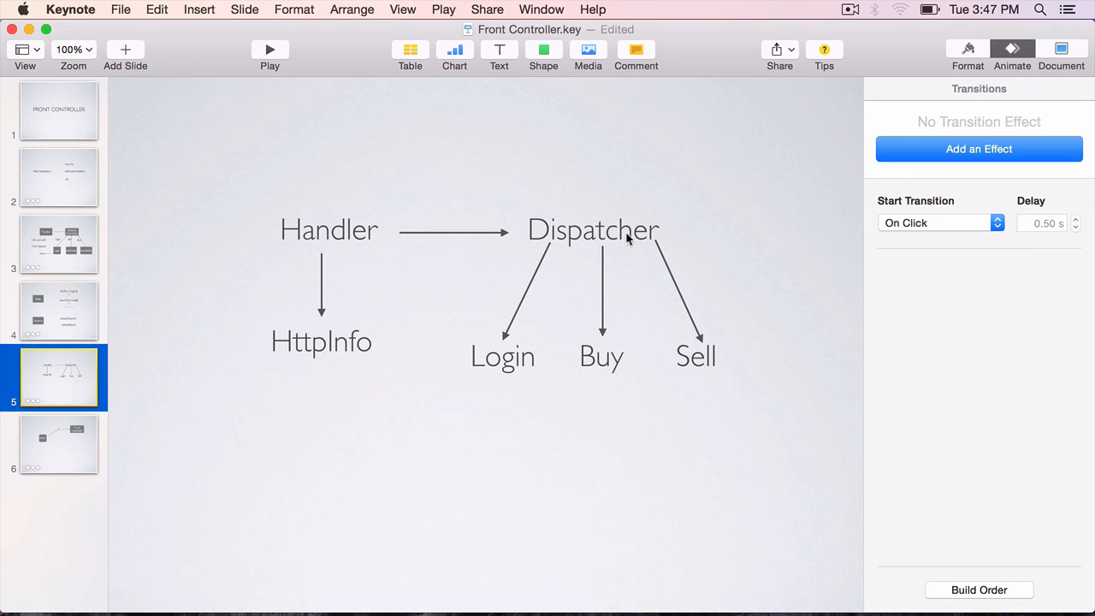
mouse_move(349, 284)
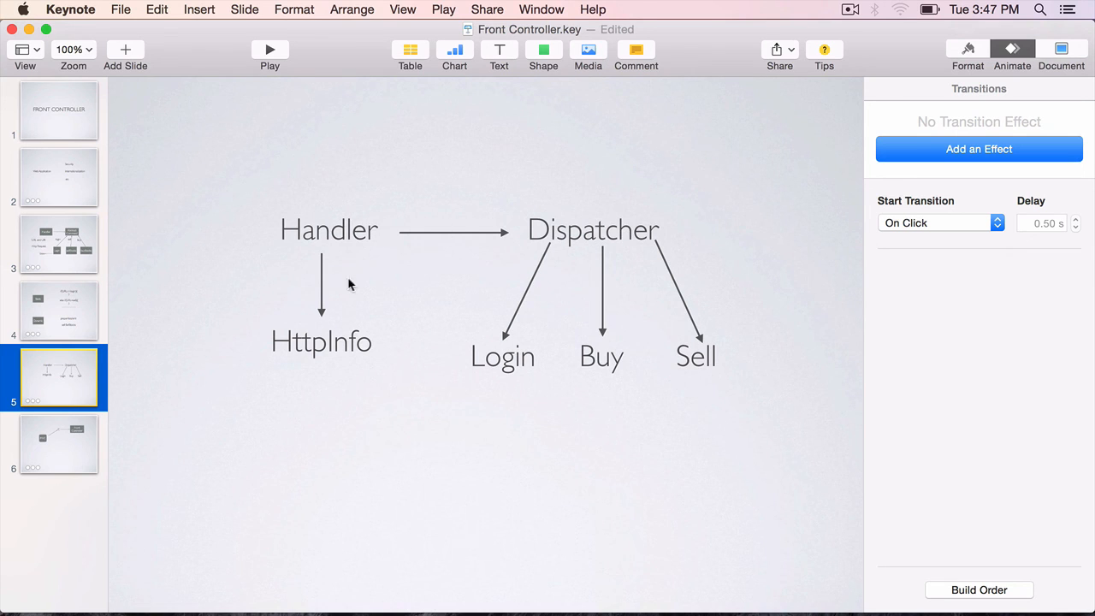
left_click(59, 445)
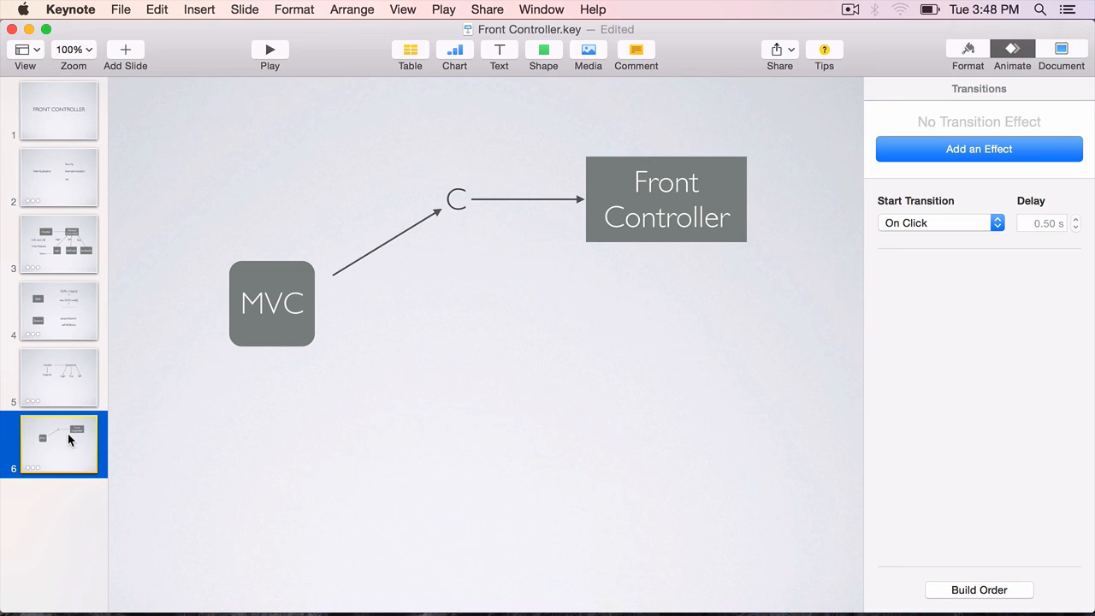
mouse_move(674, 158)
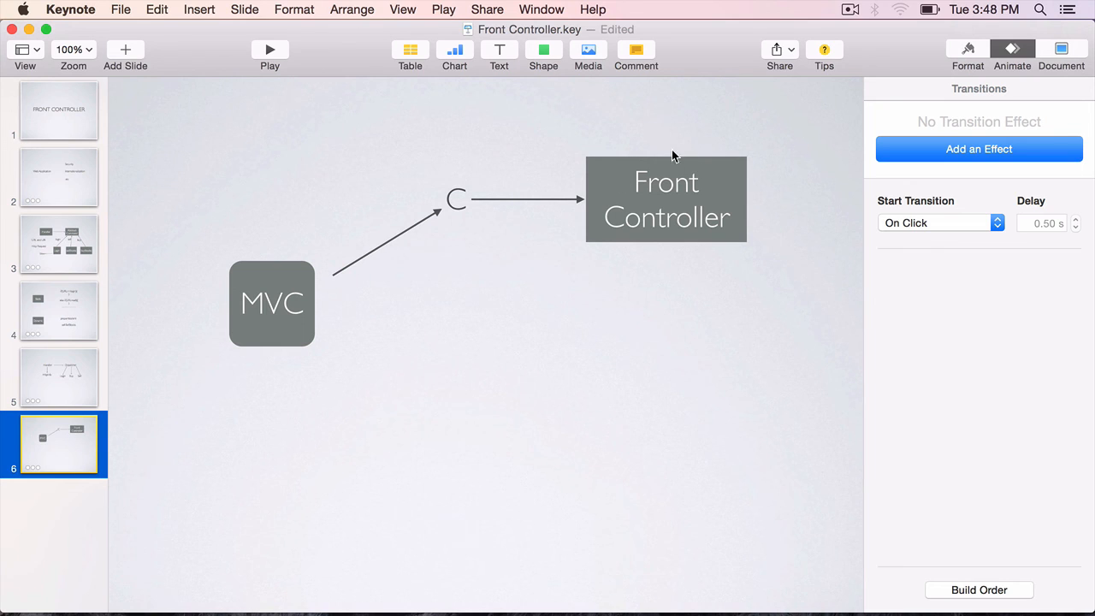
mouse_move(294, 315)
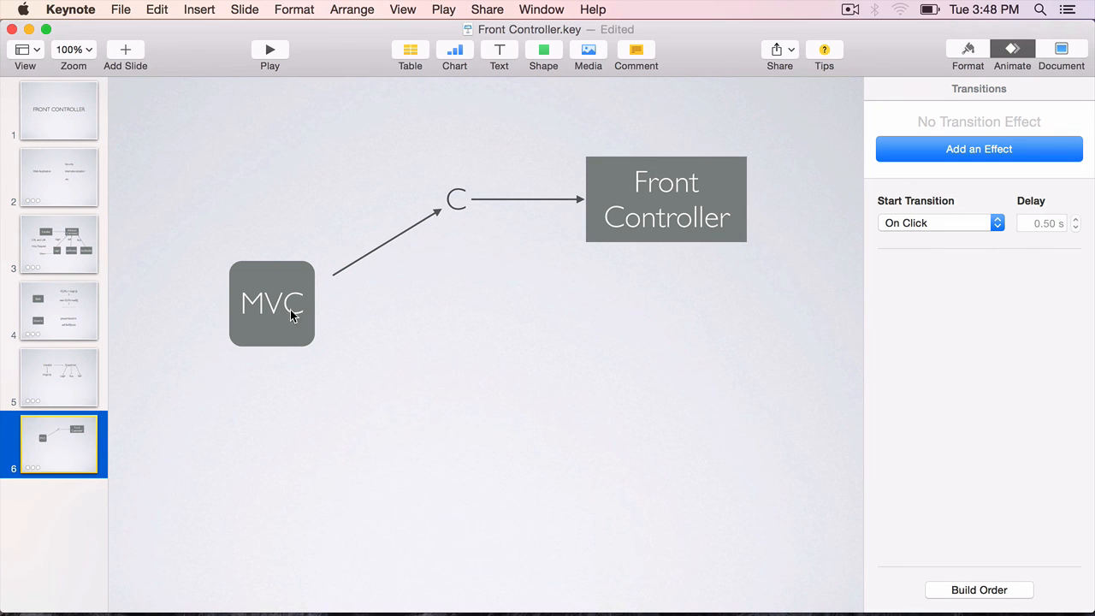